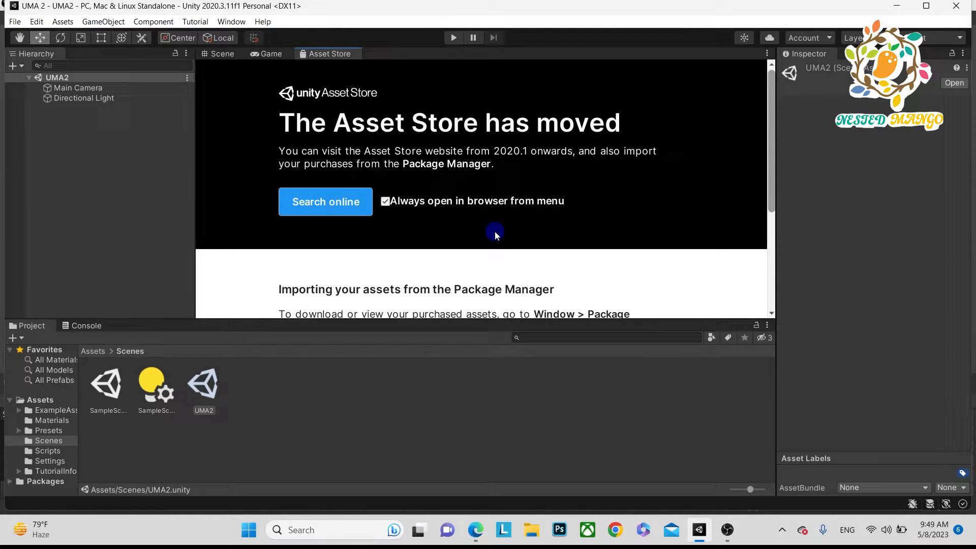
{"action": "mouse_move", "coordinate": [487, 232]}
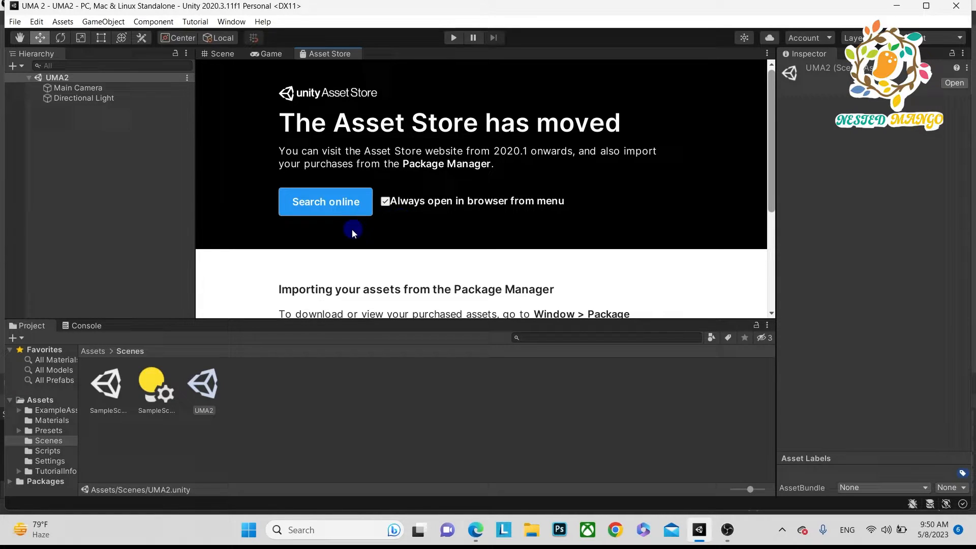
{"action": "mouse_move", "coordinate": [279, 125]}
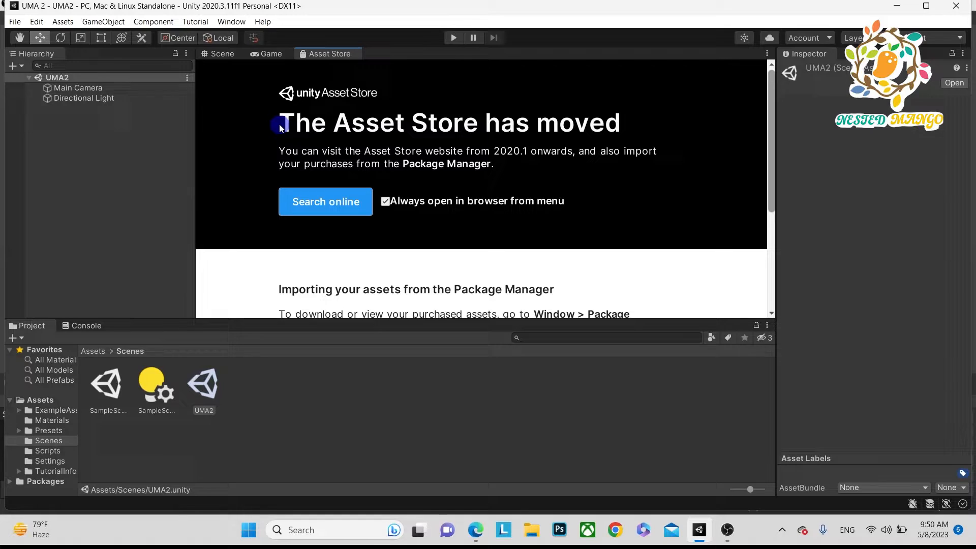
{"action": "mouse_move", "coordinate": [245, 77]}
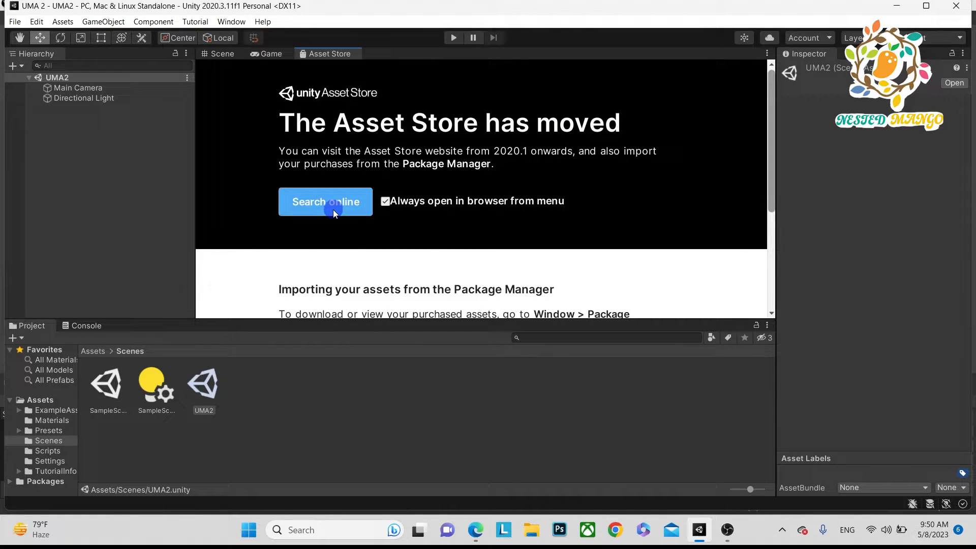
Step: Search the Asset Store website for 'uma 2' and browse the eight UMA 2 results
{"action": "left_click", "coordinate": [325, 201]}
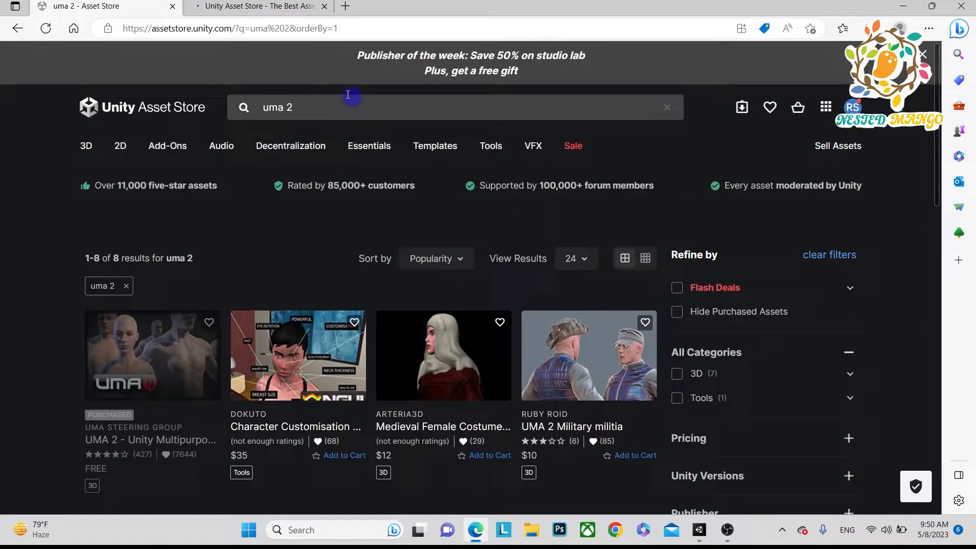
{"action": "left_click", "coordinate": [348, 107]}
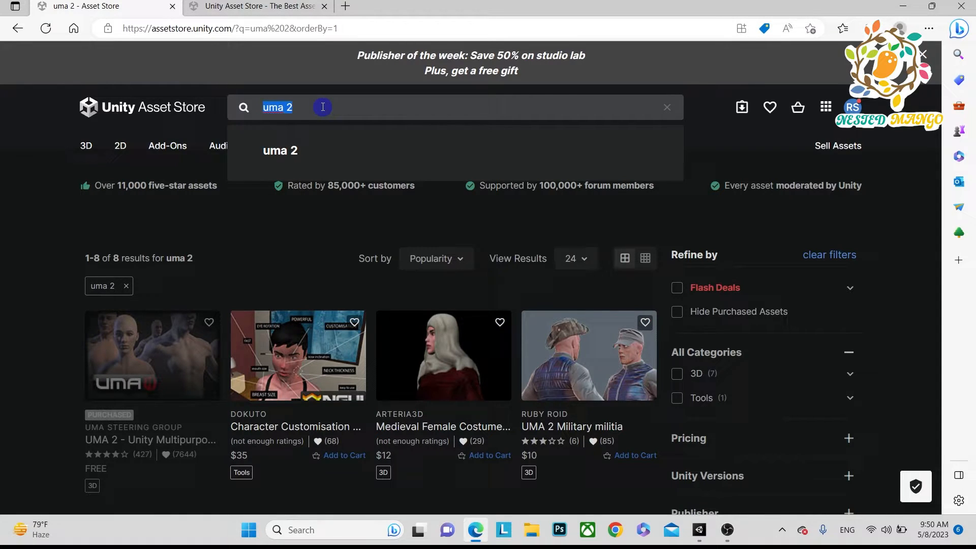
{"action": "mouse_move", "coordinate": [317, 370]}
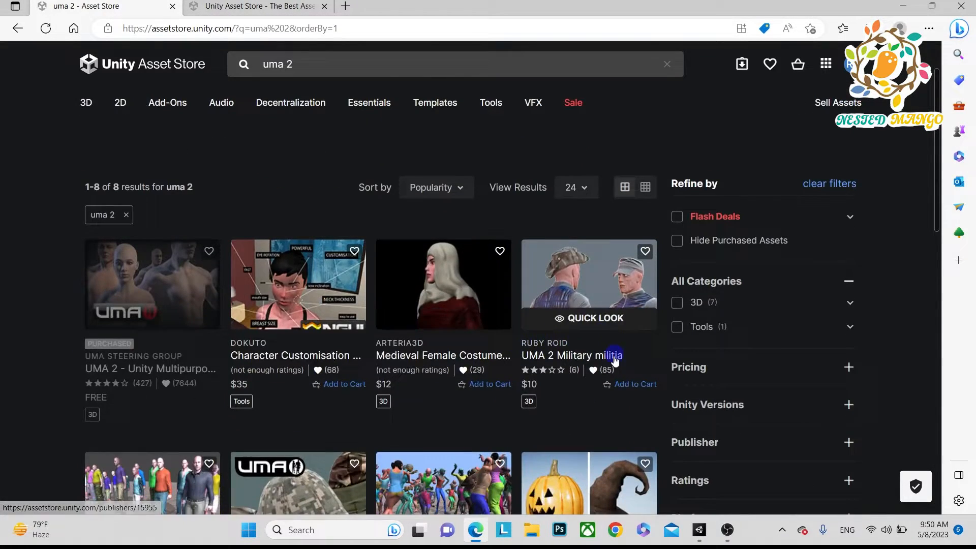
{"action": "scroll", "scroll_direction": "down", "scroll_amount": 3}
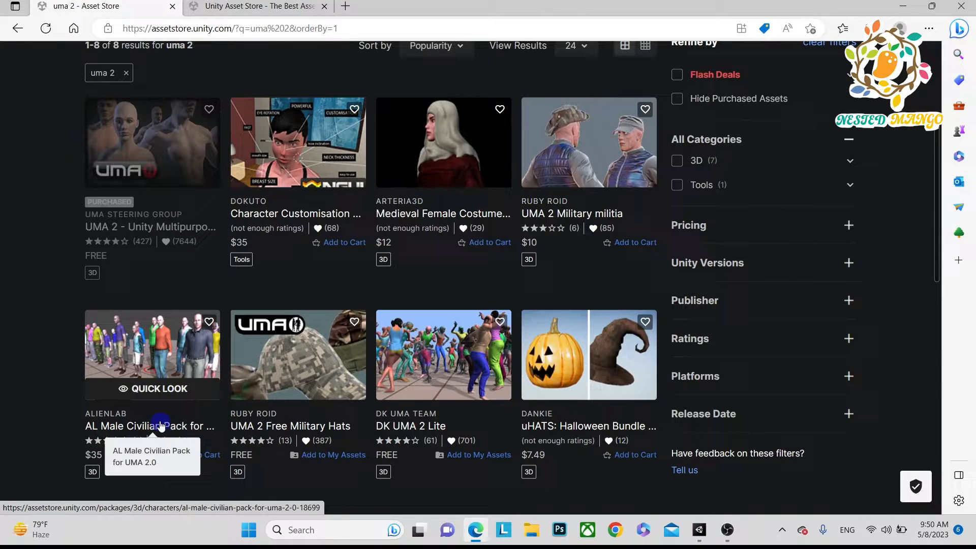
{"action": "mouse_move", "coordinate": [423, 429]}
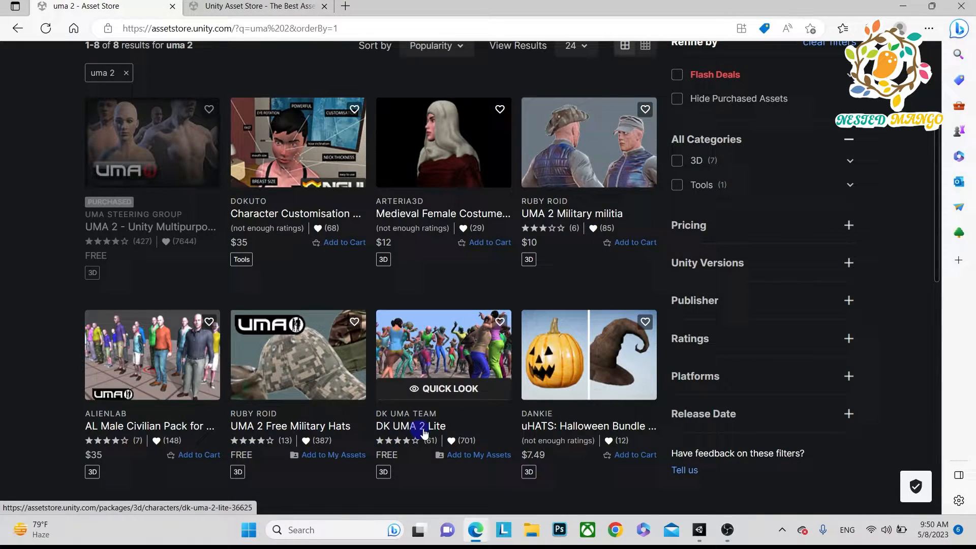
{"action": "mouse_move", "coordinate": [337, 372]}
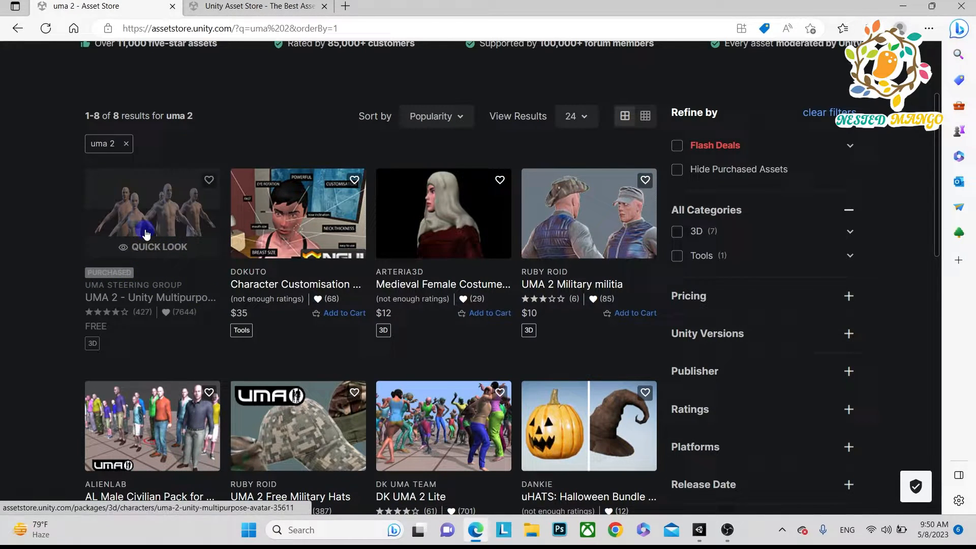
Step: Open the UMA 2 - Unity Multipurpose Avatar product page, shown as free and already purchased
{"action": "left_click", "coordinate": [152, 212]}
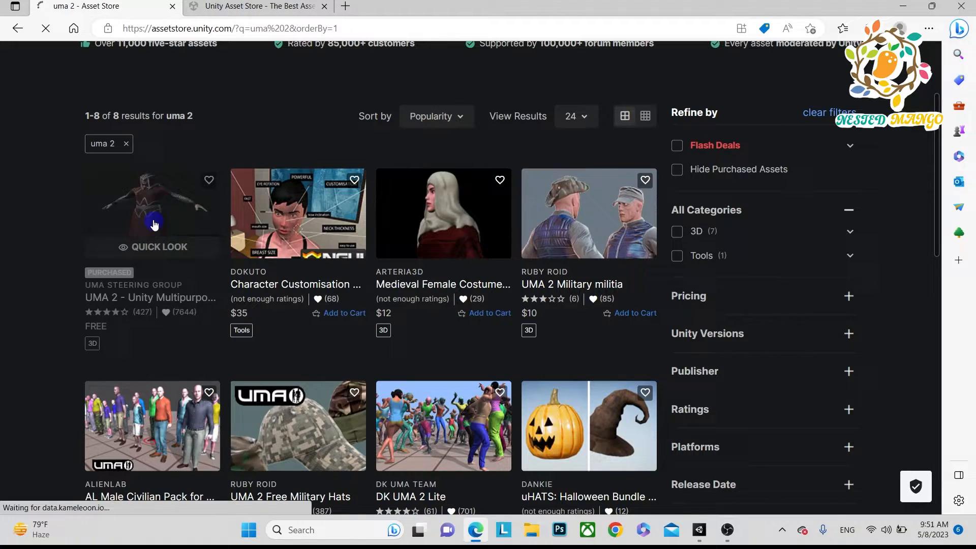
{"action": "left_click", "coordinate": [152, 212]}
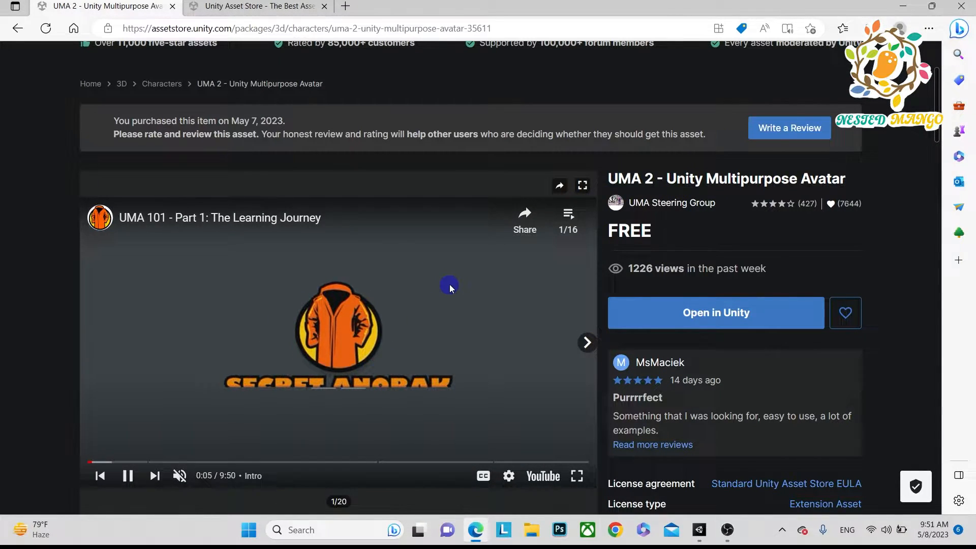
{"action": "mouse_move", "coordinate": [272, 284]}
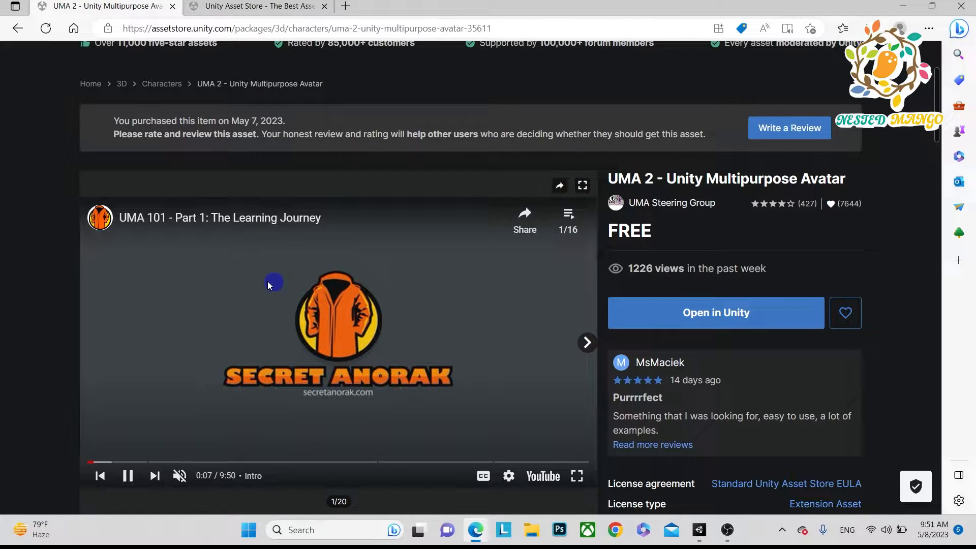
{"action": "mouse_move", "coordinate": [172, 389]}
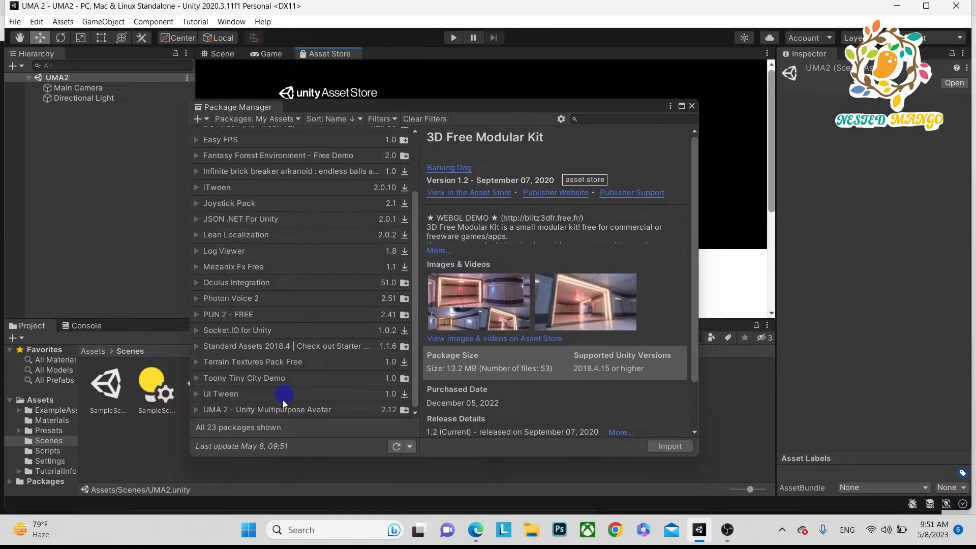
Step: Show the UMA 2 Multipurpose Avatar package details in Package Manager before importing
{"action": "left_click", "coordinate": [267, 409]}
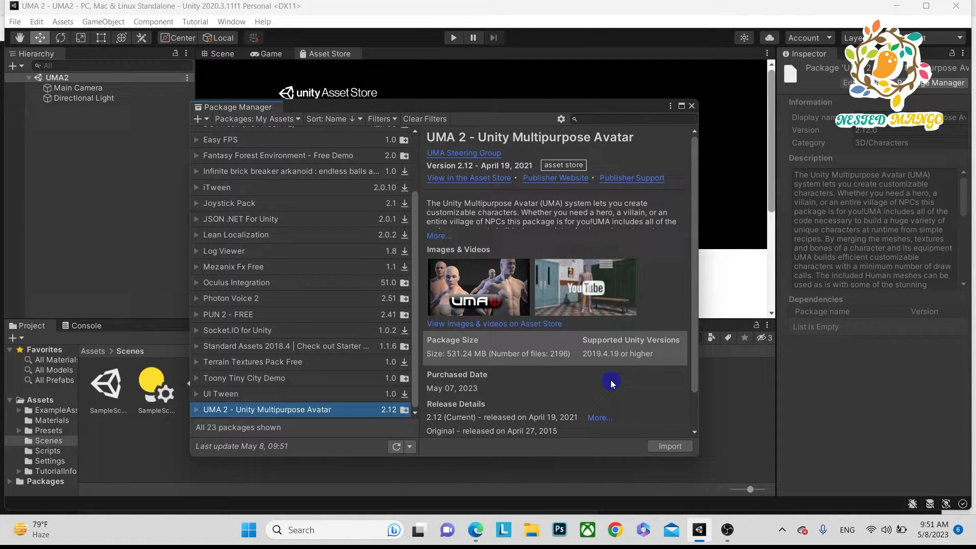
{"action": "scroll", "scroll_direction": "down", "scroll_amount": 3}
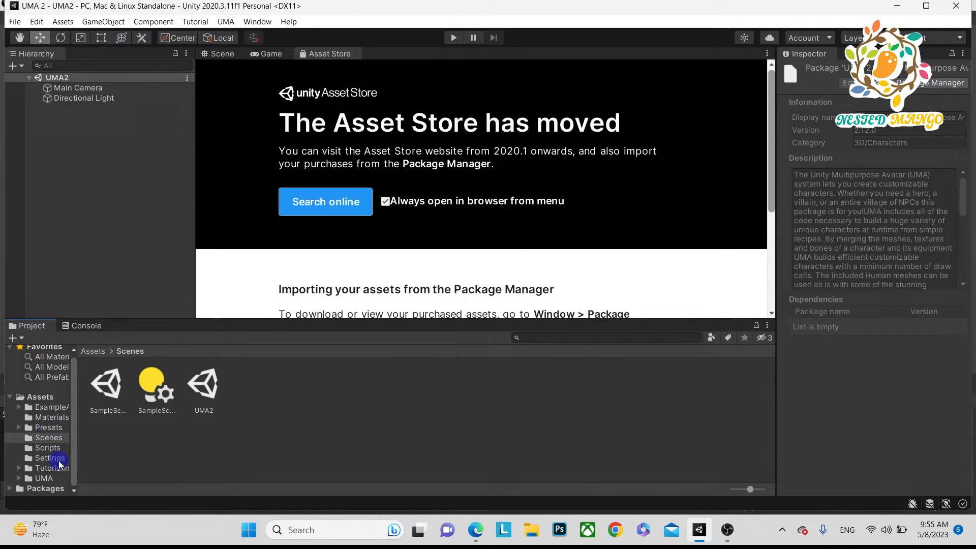
Step: Browse the imported UMA folder through Core to the Getting Started sample scenes and prefabs
{"action": "left_click", "coordinate": [44, 478]}
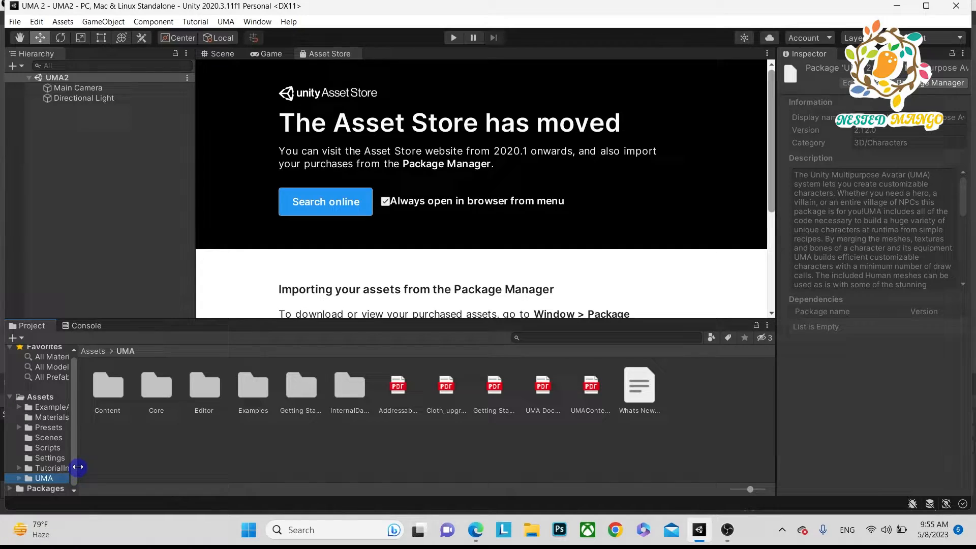
{"action": "left_click", "coordinate": [19, 417]}
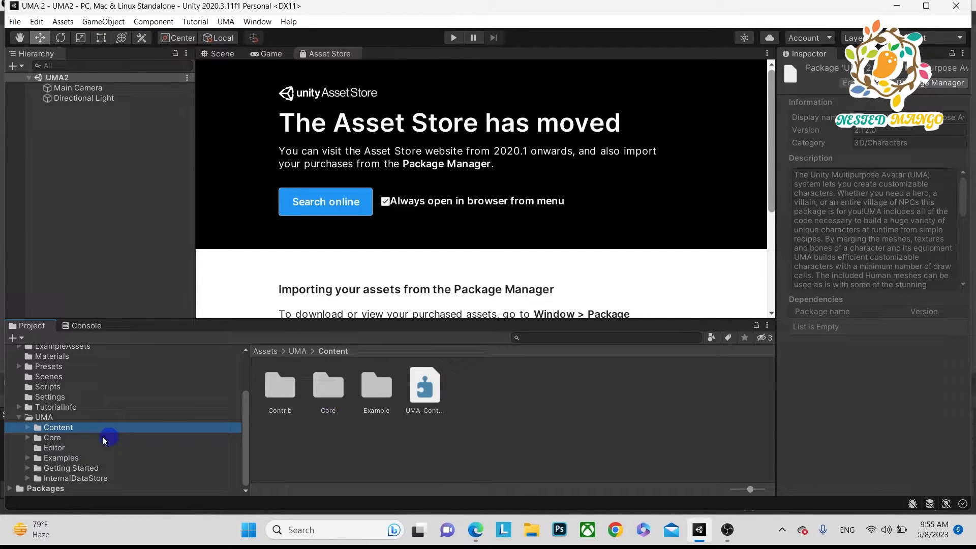
{"action": "left_click", "coordinate": [52, 437]}
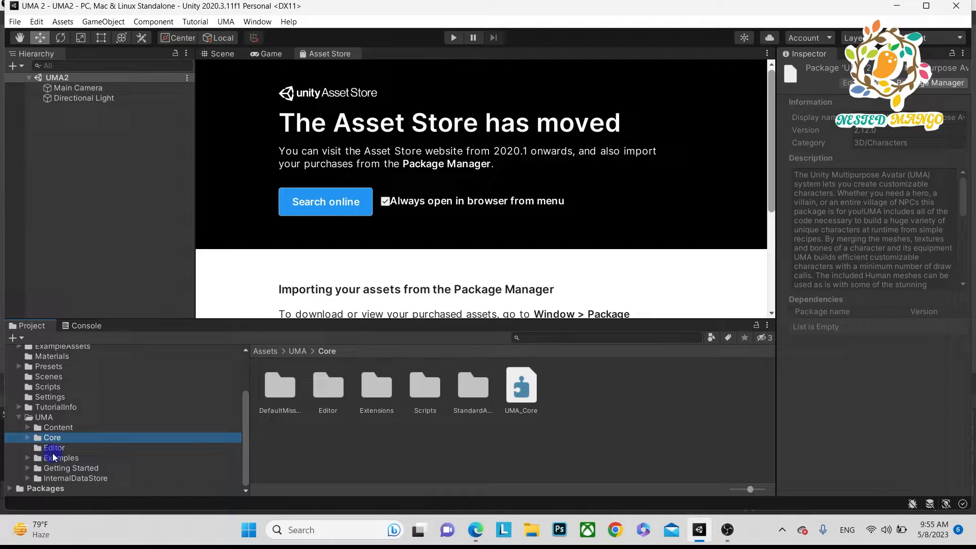
{"action": "left_click", "coordinate": [71, 468]}
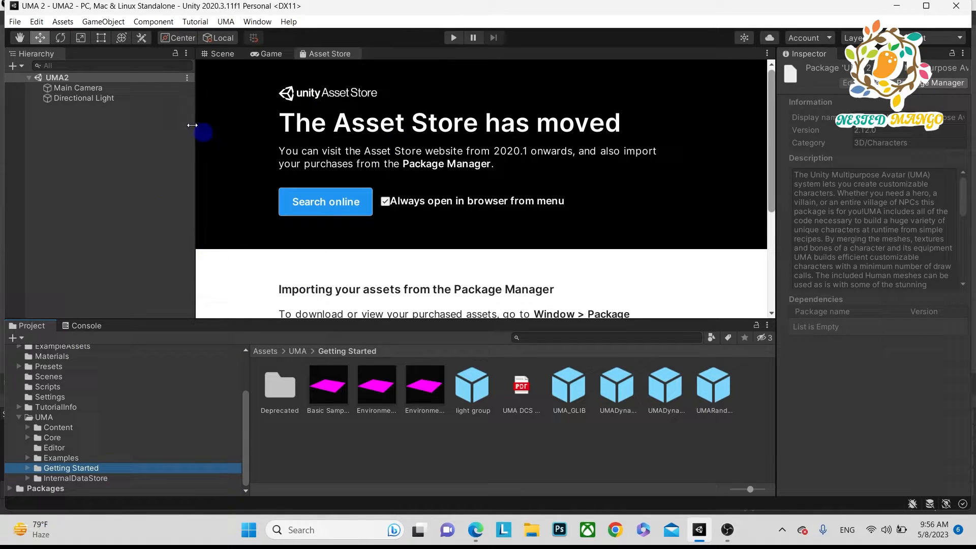
{"action": "left_click", "coordinate": [36, 21]}
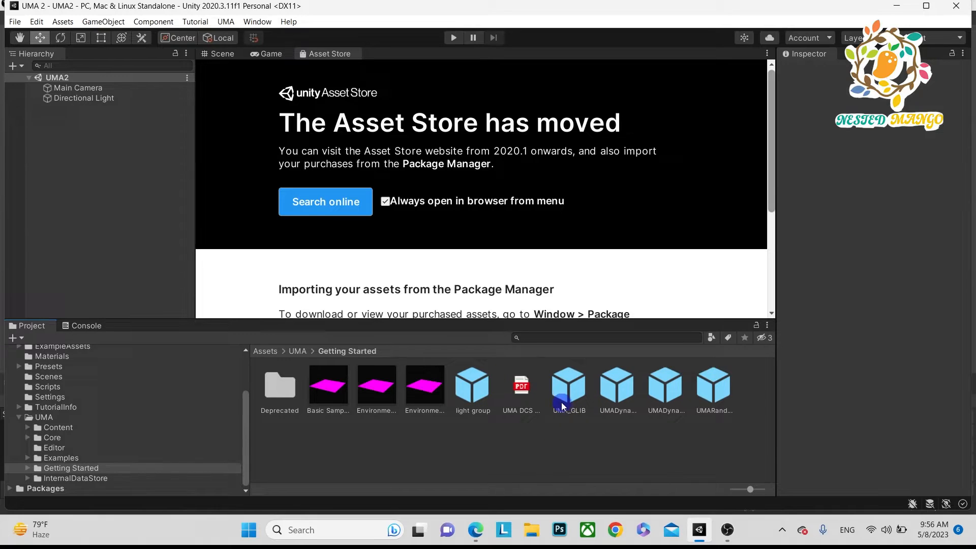
Step: Remove the UMA_GLIB and avatar prefabs again, leaving only Main Camera and Directional Light
{"action": "left_click", "coordinate": [220, 54]}
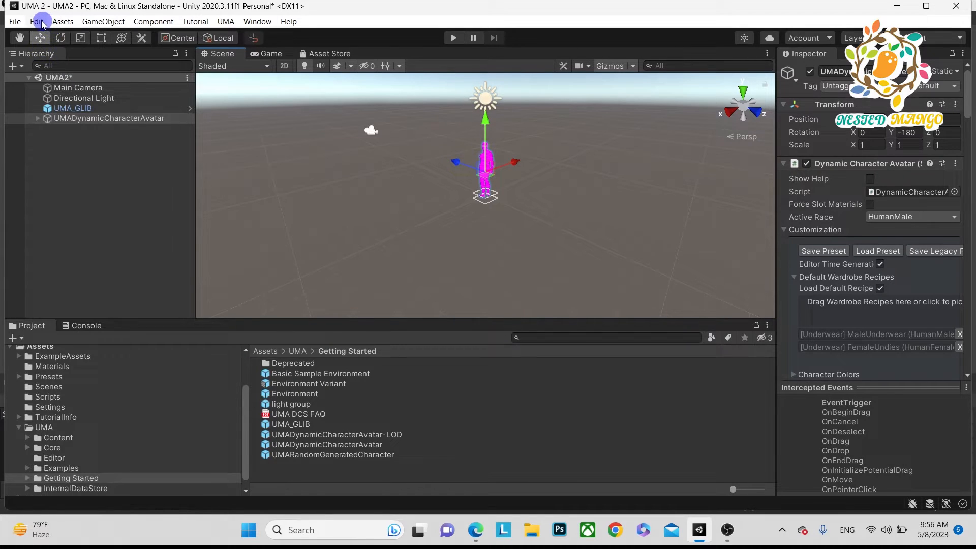
{"action": "left_click", "coordinate": [36, 21]}
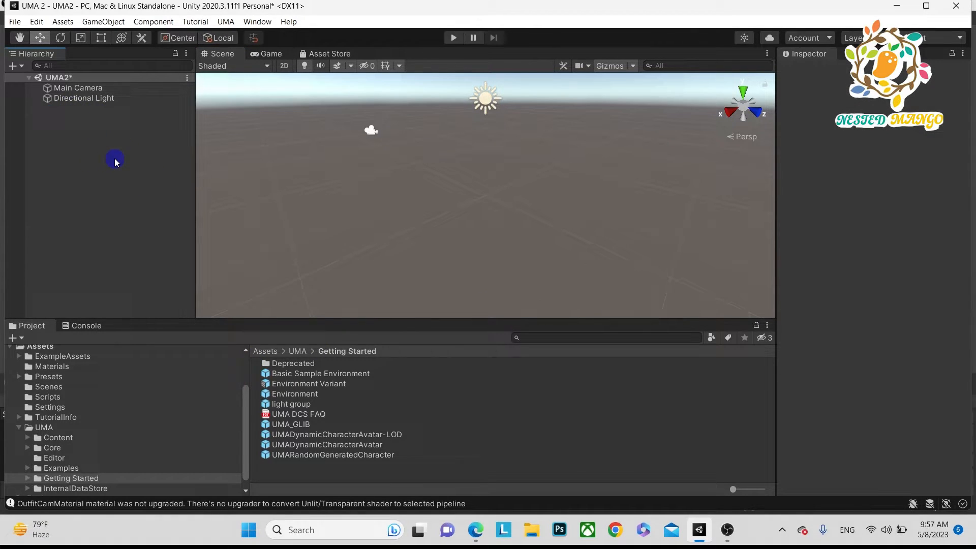
{"action": "mouse_move", "coordinate": [57, 172]}
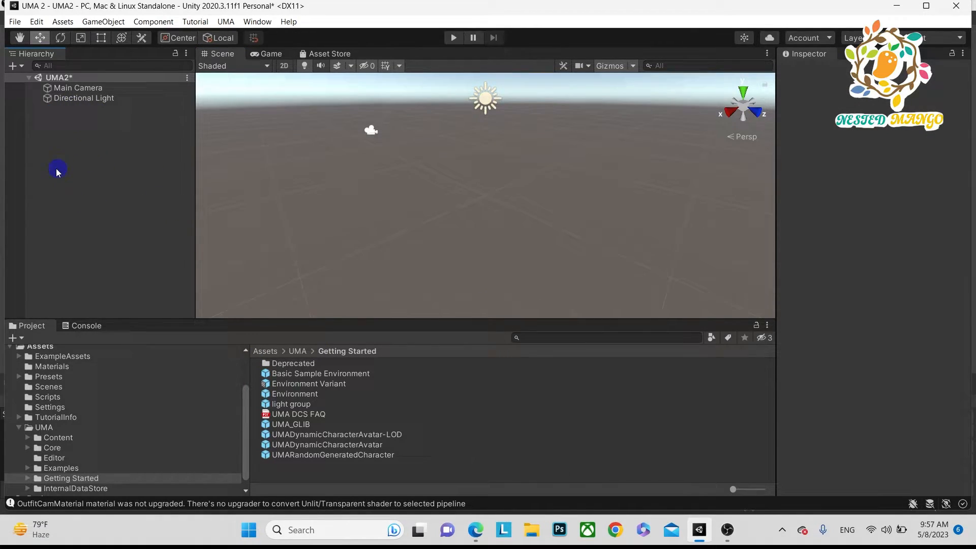
{"action": "mouse_move", "coordinate": [155, 123]}
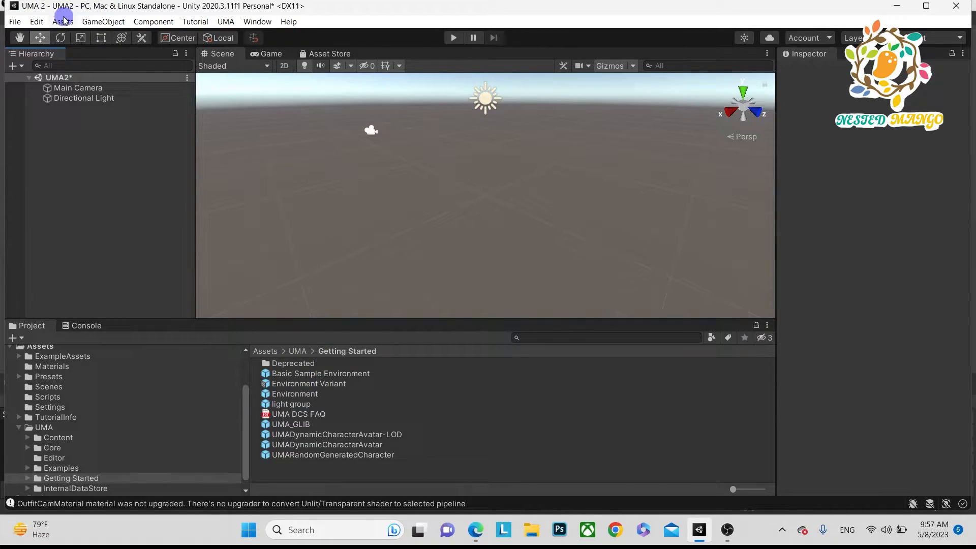
Step: Add UMADynamicCharacterAvatar to the scene and select it, showing a rendered HumanMale
{"action": "left_click", "coordinate": [290, 423]}
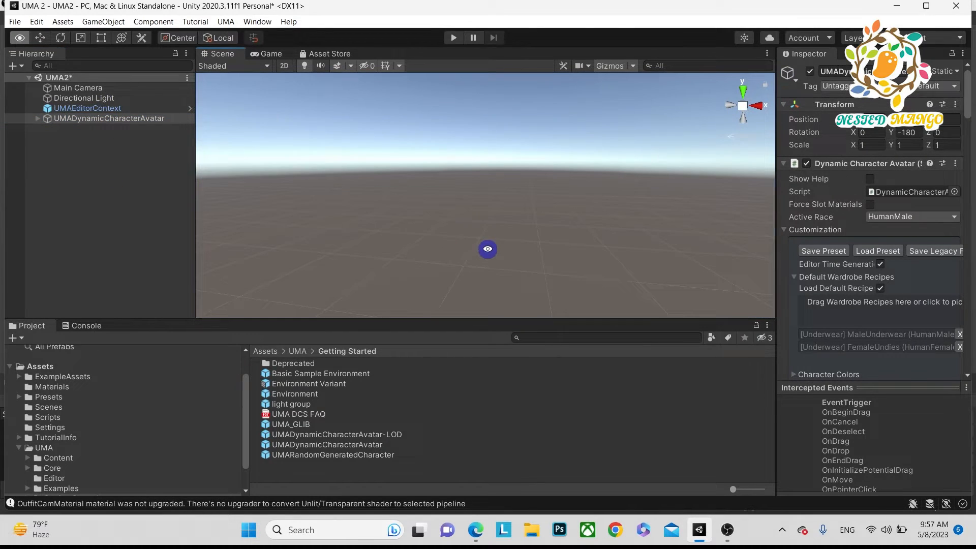
{"action": "left_click", "coordinate": [109, 118]}
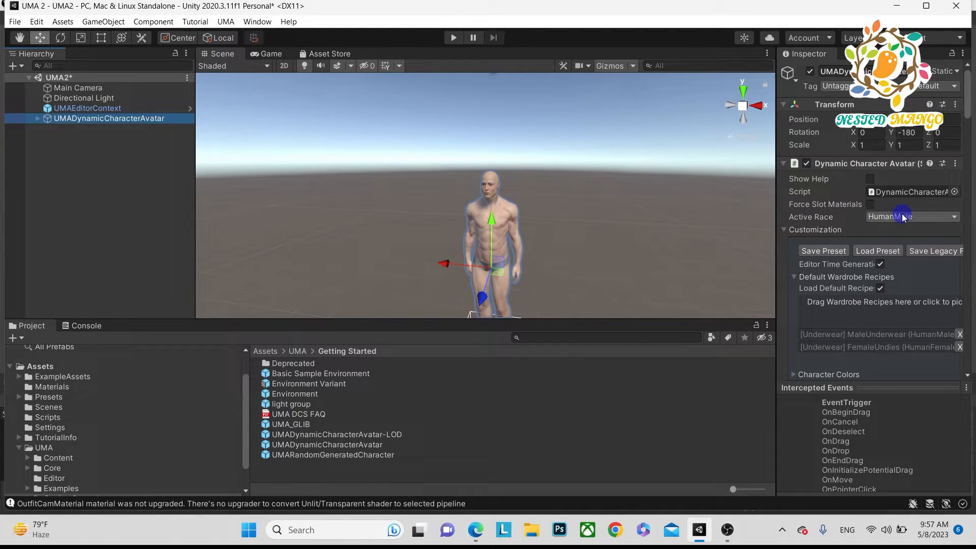
Step: Cycle the Active Race through HumanGirl, Elf Male, HumanFemaleHighPoly, Werewolf, SkyCar and back to HumanMale
{"action": "left_click", "coordinate": [911, 216]}
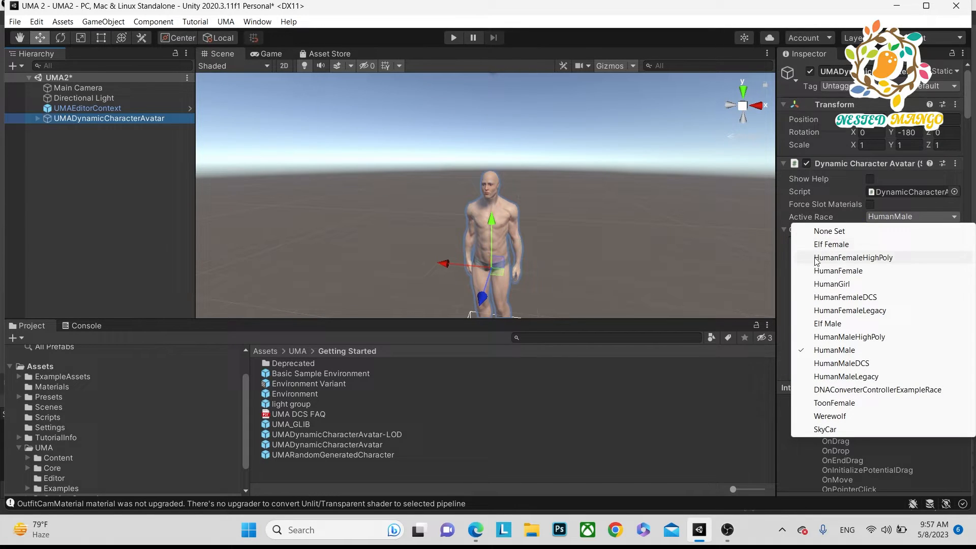
{"action": "mouse_move", "coordinate": [847, 376]}
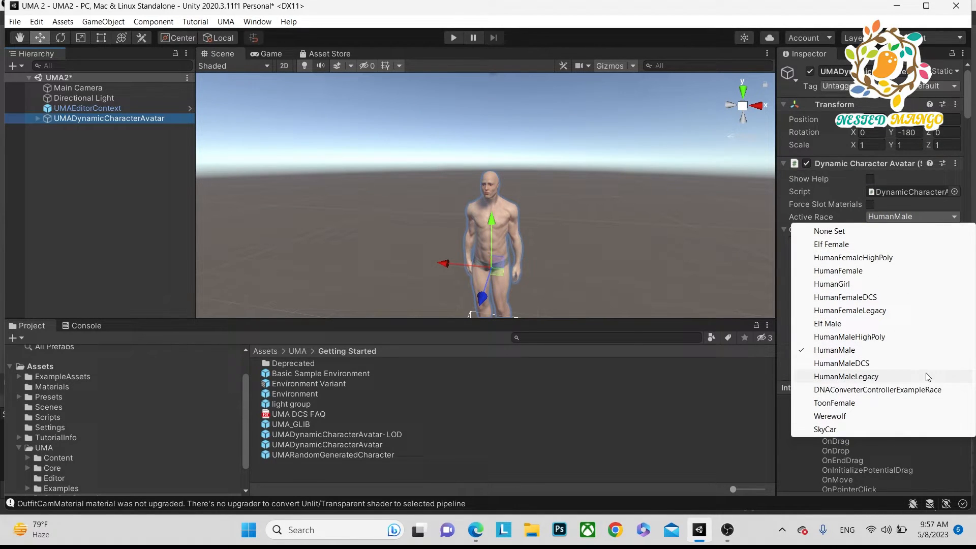
{"action": "mouse_move", "coordinate": [871, 349]}
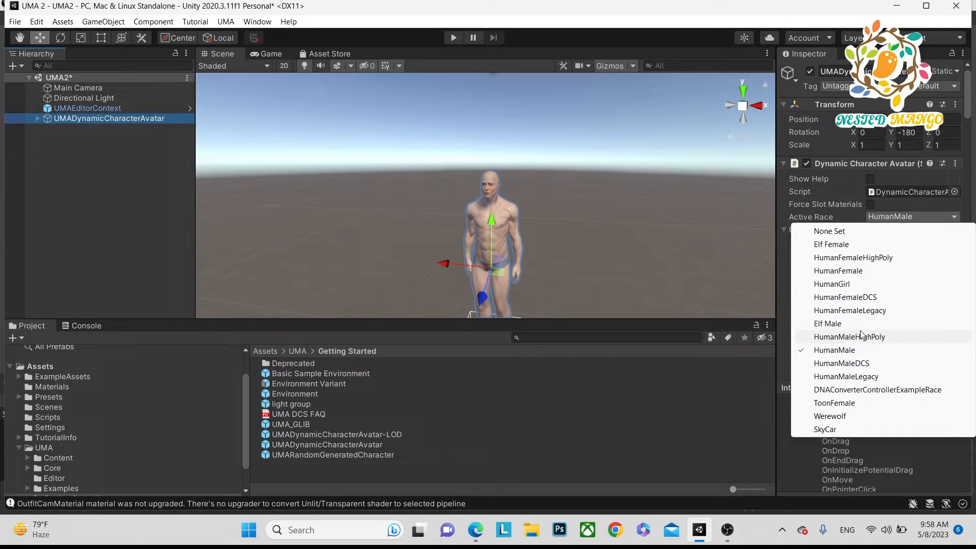
{"action": "left_click", "coordinate": [832, 283]}
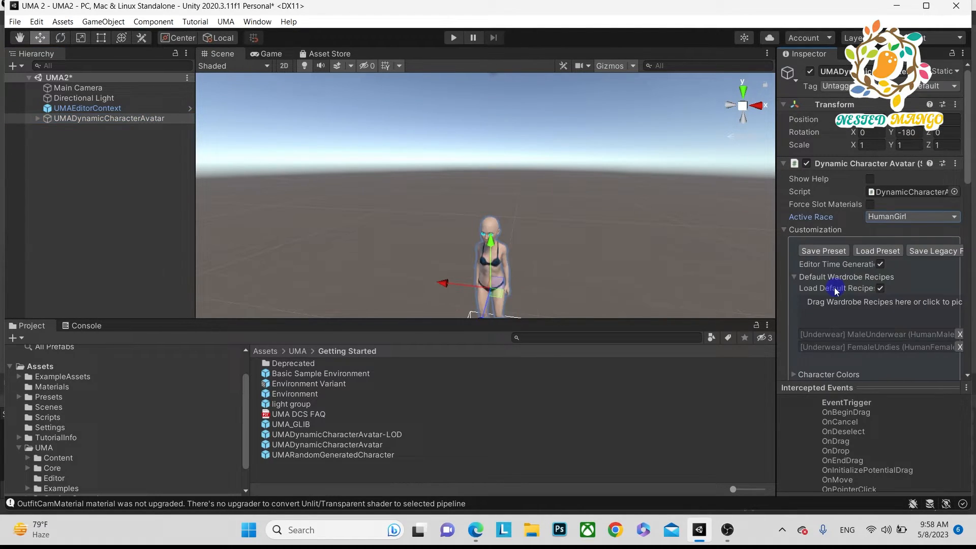
{"action": "left_click", "coordinate": [910, 216]}
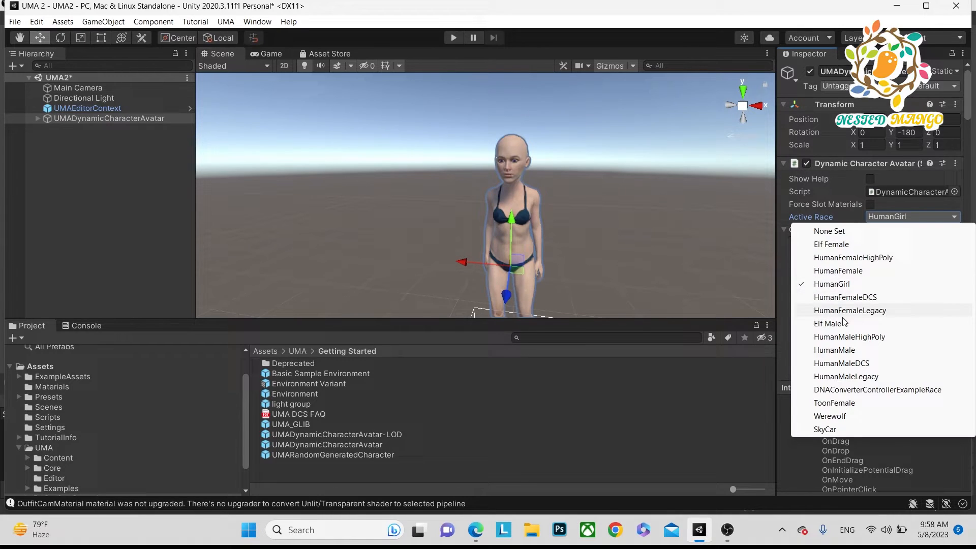
{"action": "left_click", "coordinate": [830, 323]}
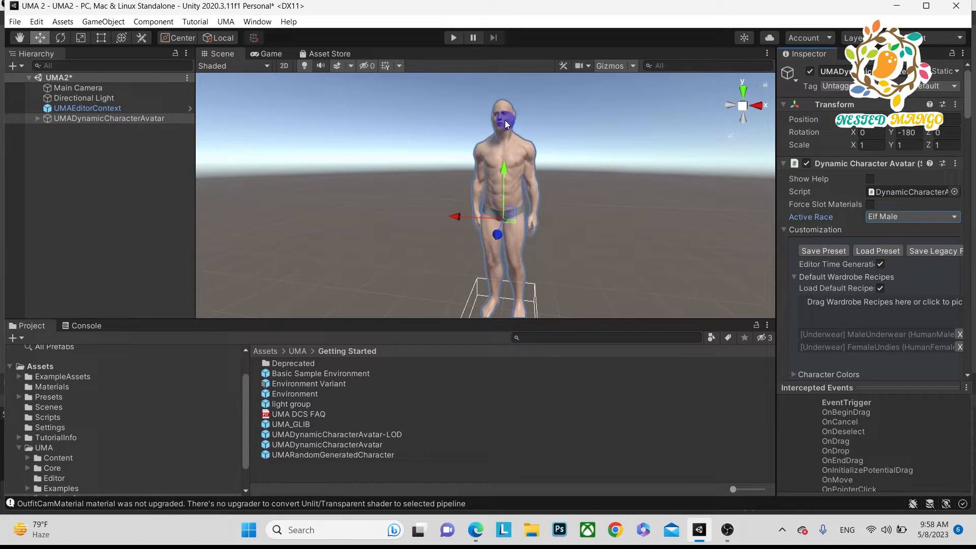
{"action": "left_click", "coordinate": [910, 217]}
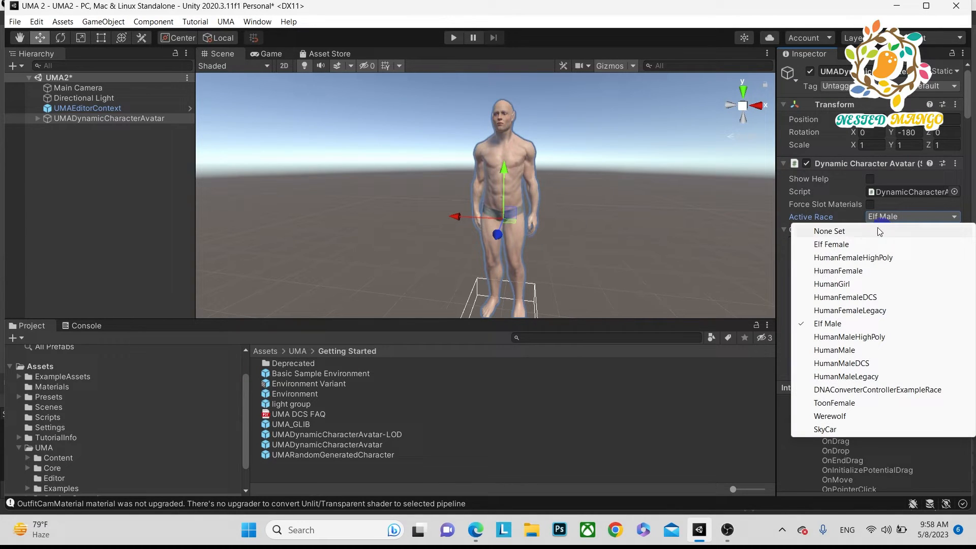
{"action": "left_click", "coordinate": [852, 257]}
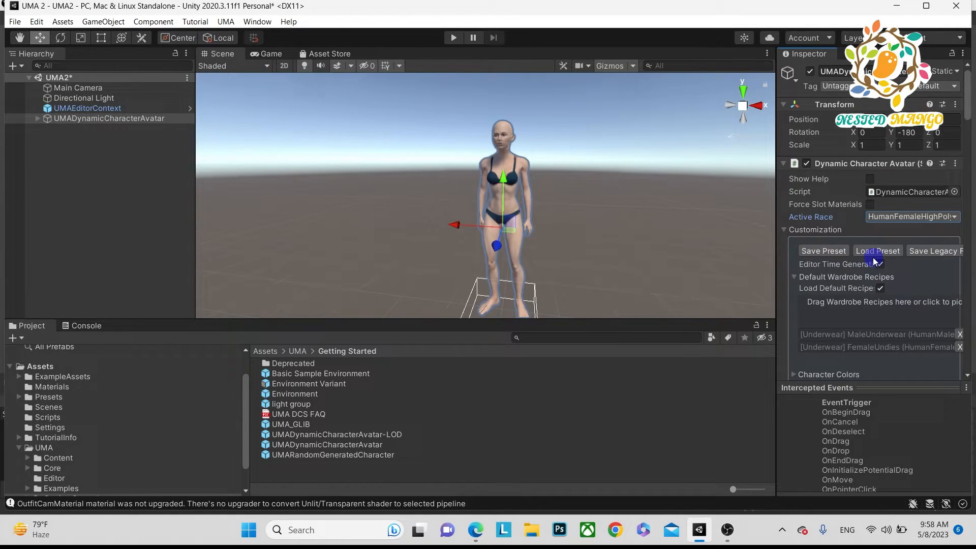
{"action": "left_click", "coordinate": [910, 215]}
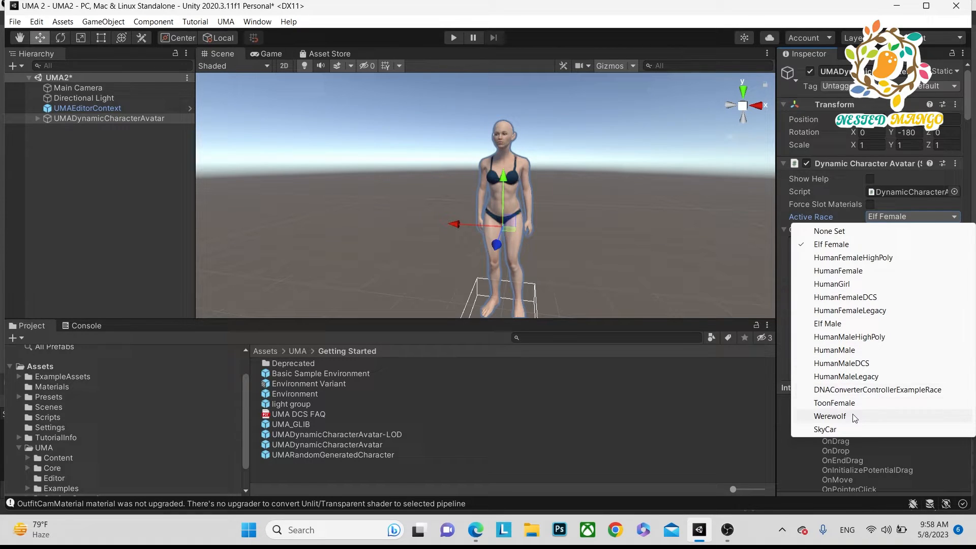
{"action": "left_click", "coordinate": [830, 416]}
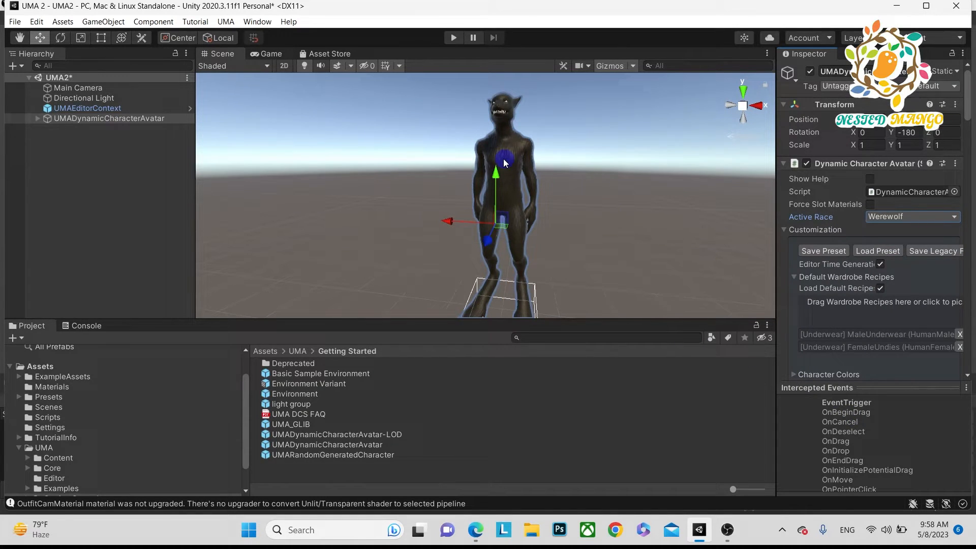
{"action": "left_click", "coordinate": [911, 215]}
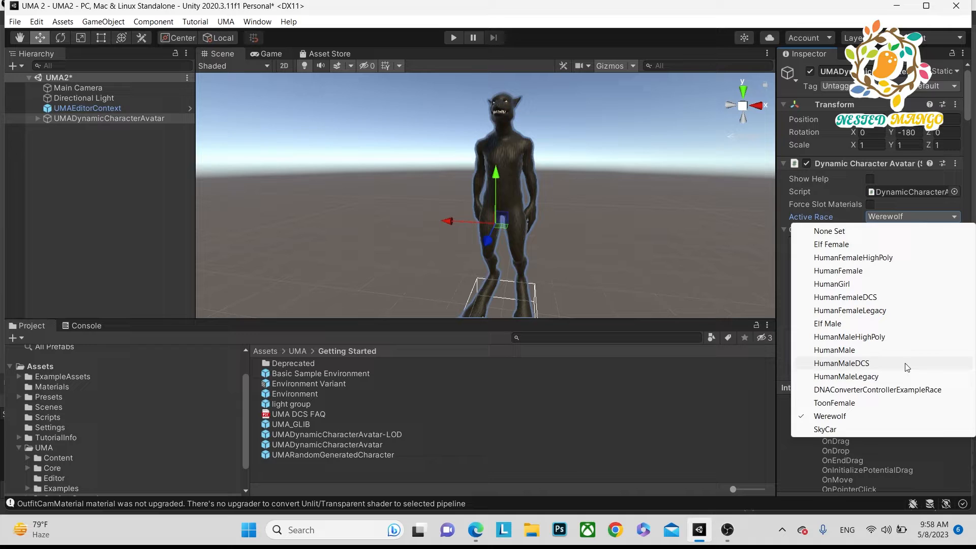
{"action": "left_click", "coordinate": [824, 429]}
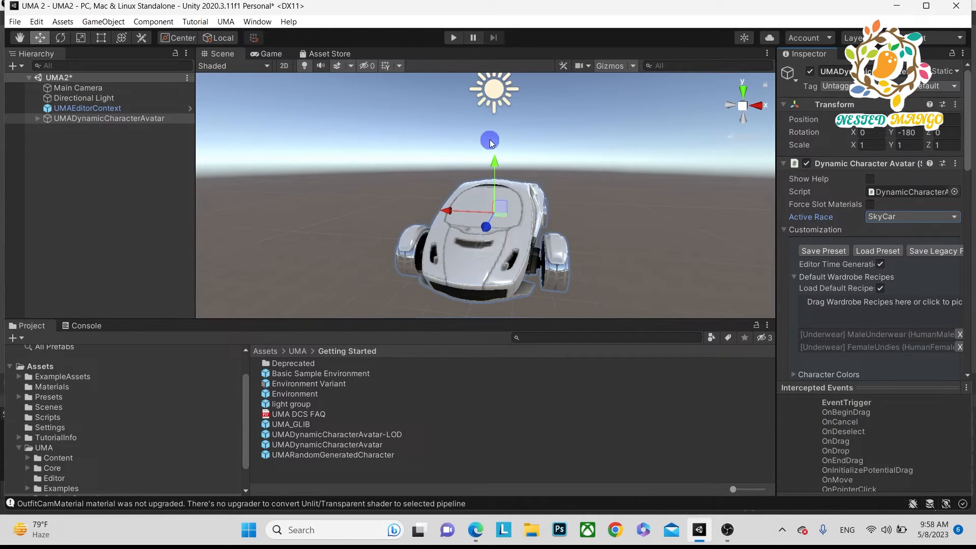
{"action": "left_click", "coordinate": [911, 215]}
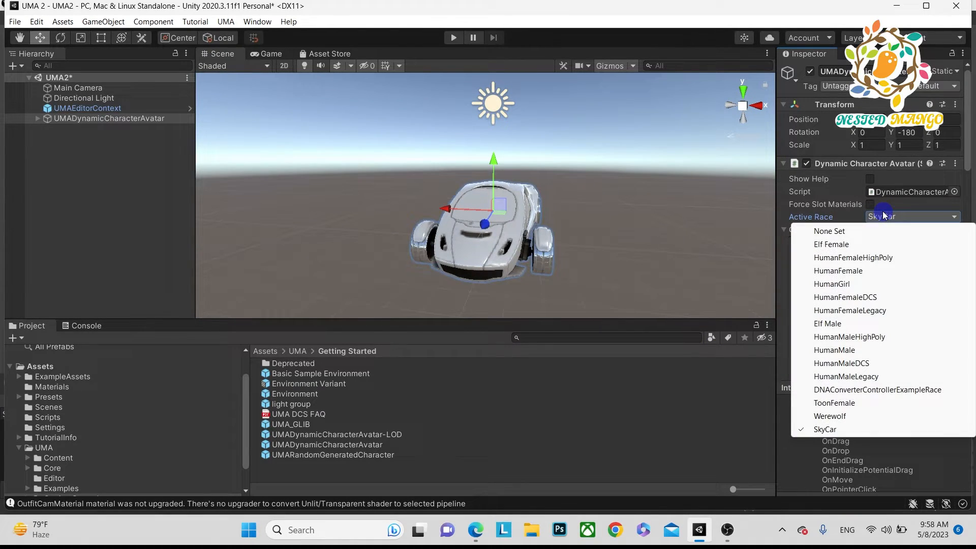
{"action": "left_click", "coordinate": [834, 349]}
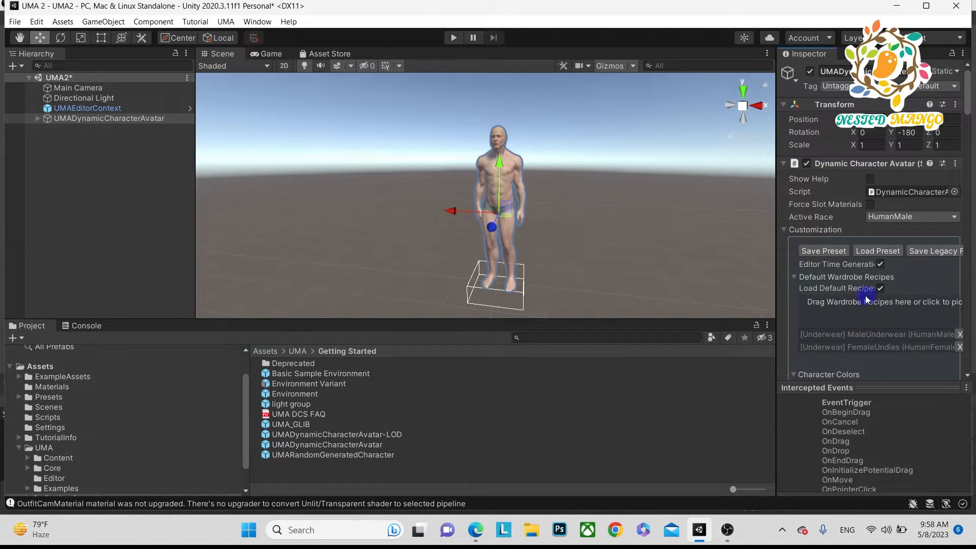
Step: Scroll the Inspector to the Character Colors section listing Hair and Eyes base colors
{"action": "scroll", "scroll_direction": "down", "scroll_amount": 3}
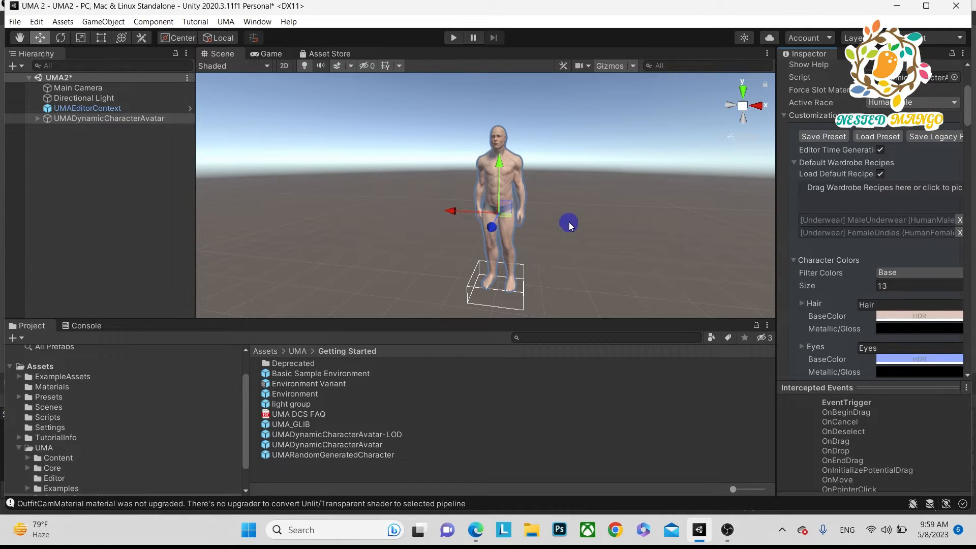
Step: Run the scene in Play mode and start creating a Plane from the Hierarchy menu
{"action": "left_click", "coordinate": [453, 37]}
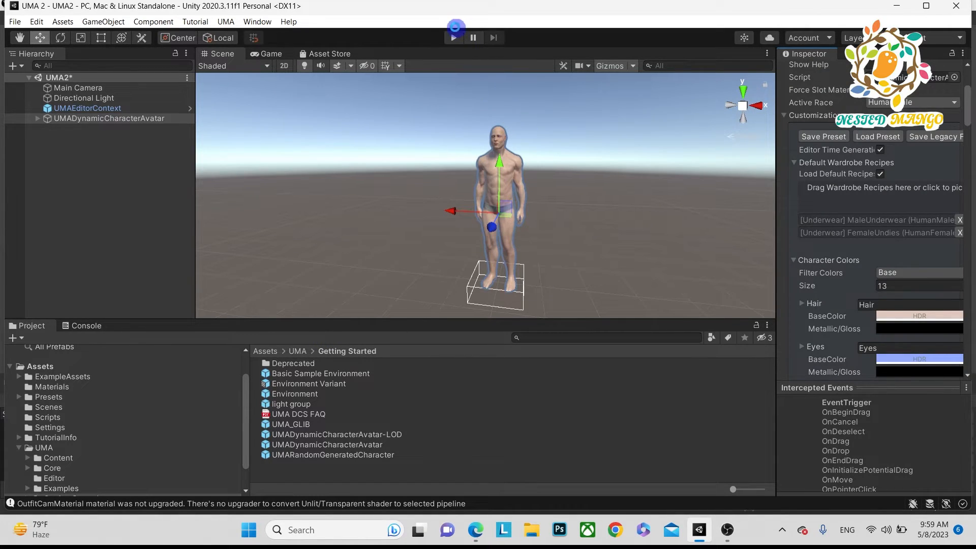
{"action": "left_click", "coordinate": [453, 38]}
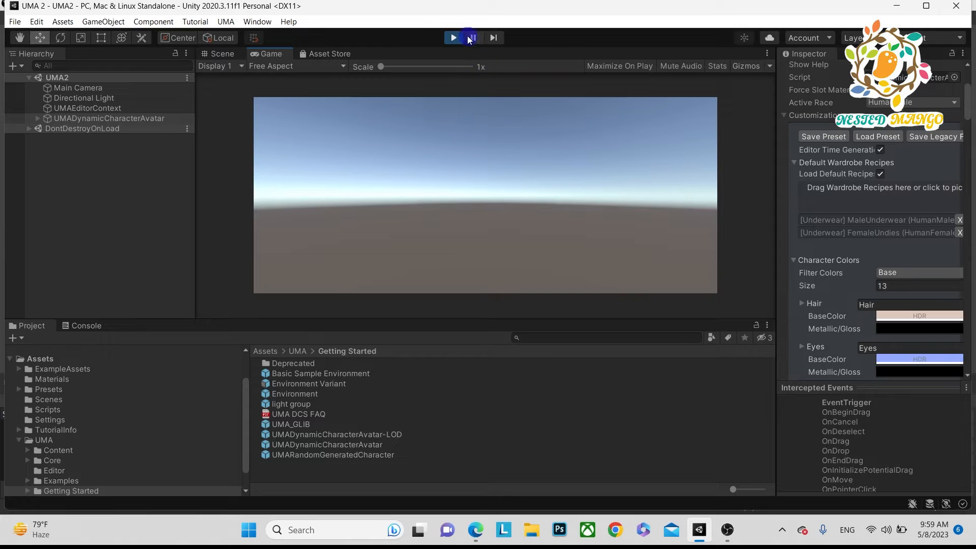
{"action": "left_click", "coordinate": [453, 38]}
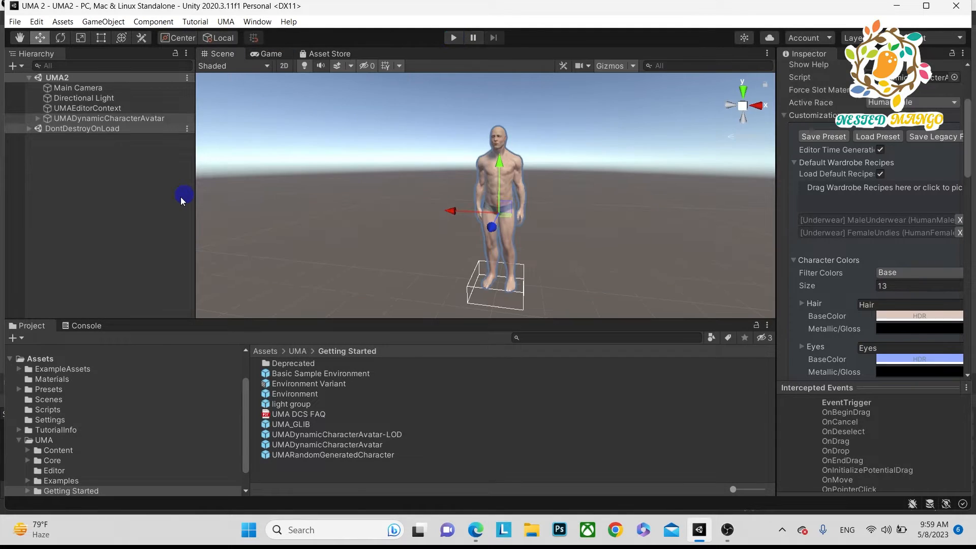
{"action": "right_click", "coordinate": [182, 200]}
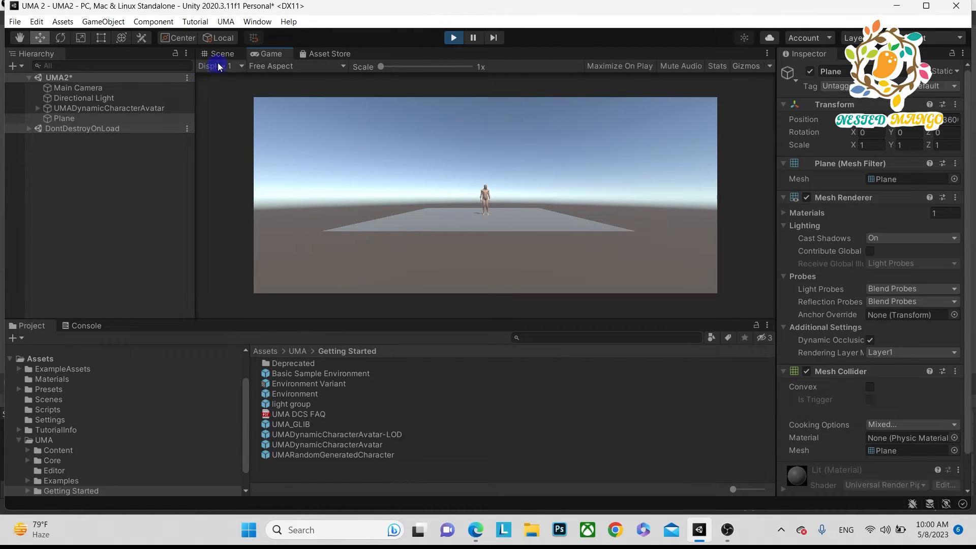
Step: Select UMADynamicCharacterAvatar in the Scene view and collapse its components to reach UMA DNA
{"action": "left_click", "coordinate": [223, 53]}
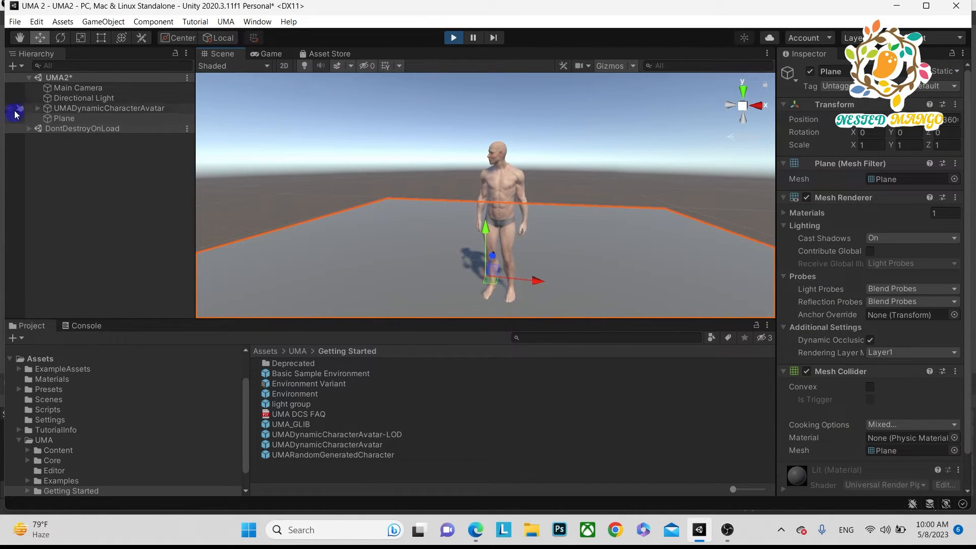
{"action": "left_click", "coordinate": [110, 118]}
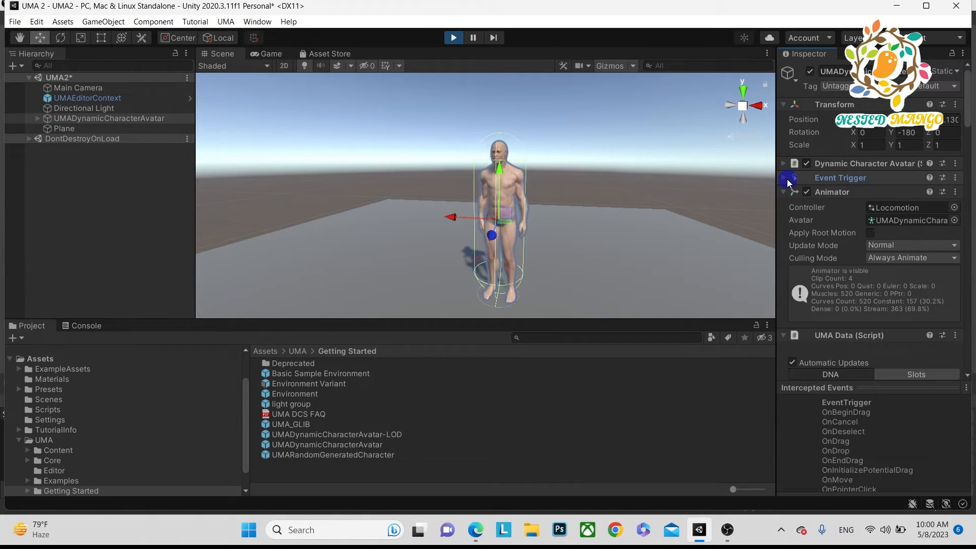
{"action": "left_click", "coordinate": [784, 192]}
{"action": "type", "text": "0.8"}
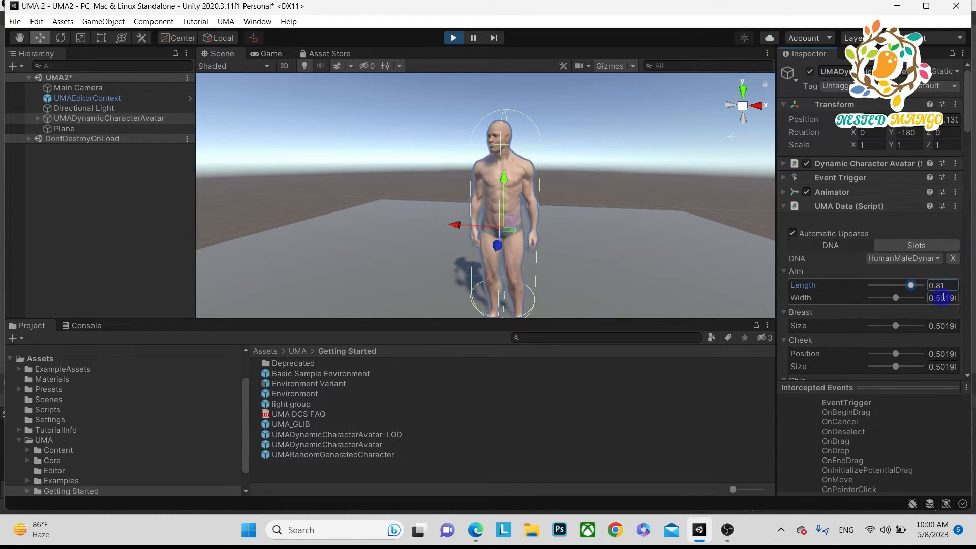
Step: Set Arm Width to 1 and drag the cheek DNA slider on the running avatar
{"action": "type", "text": "1"}
{"action": "left_click", "coordinate": [941, 354]}
{"action": "type", "text": "0"}
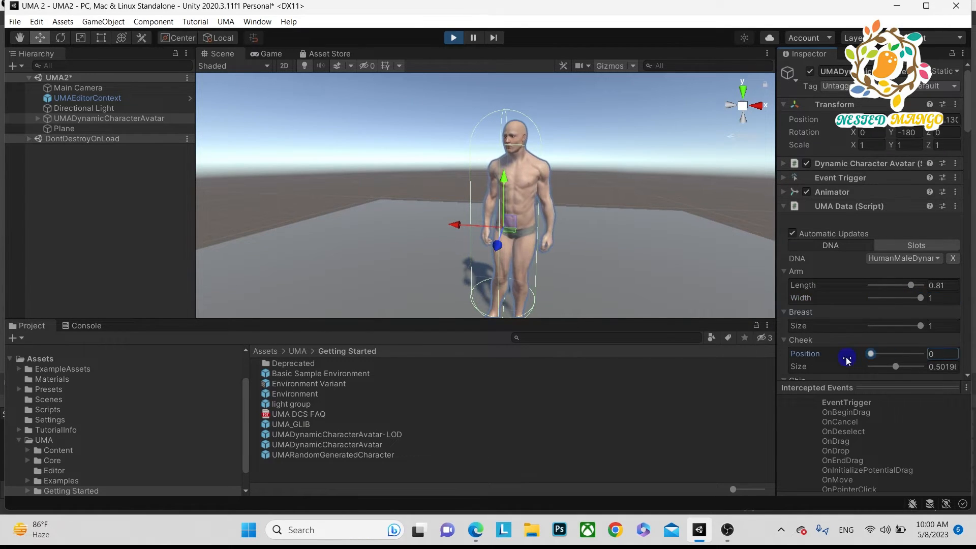
{"action": "left_click_drag", "start_coordinate": [870, 354], "coordinate": [913, 353]}
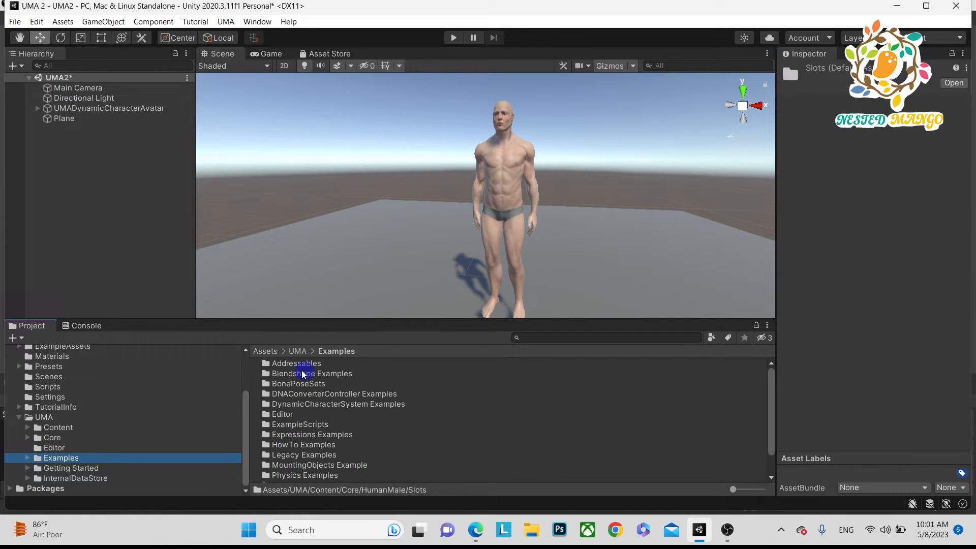
Step: Run the UMA Renderer demo briefly, stop it, and load MountingObjectsExampleScene with the armoured avatar
{"action": "scroll", "scroll_direction": "down", "scroll_amount": 3}
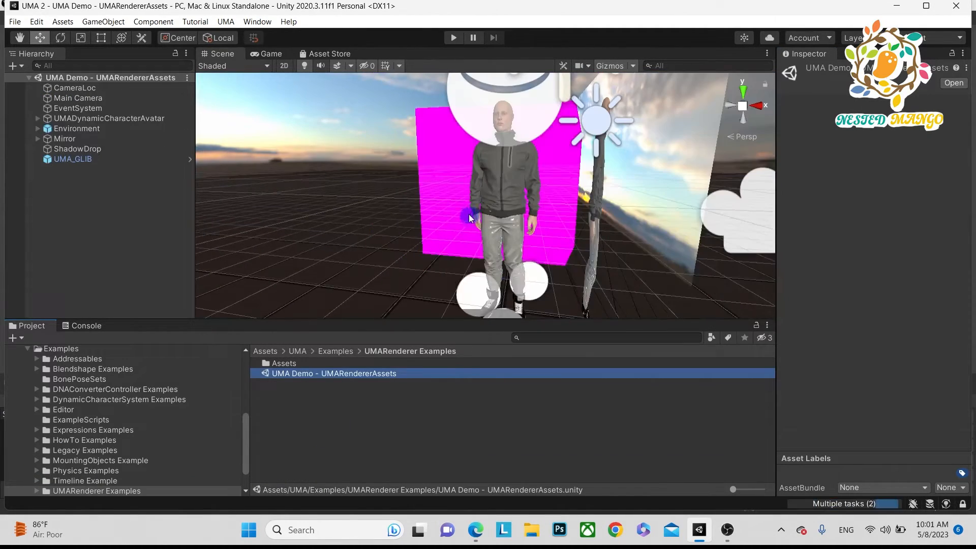
{"action": "left_click", "coordinate": [248, 529]}
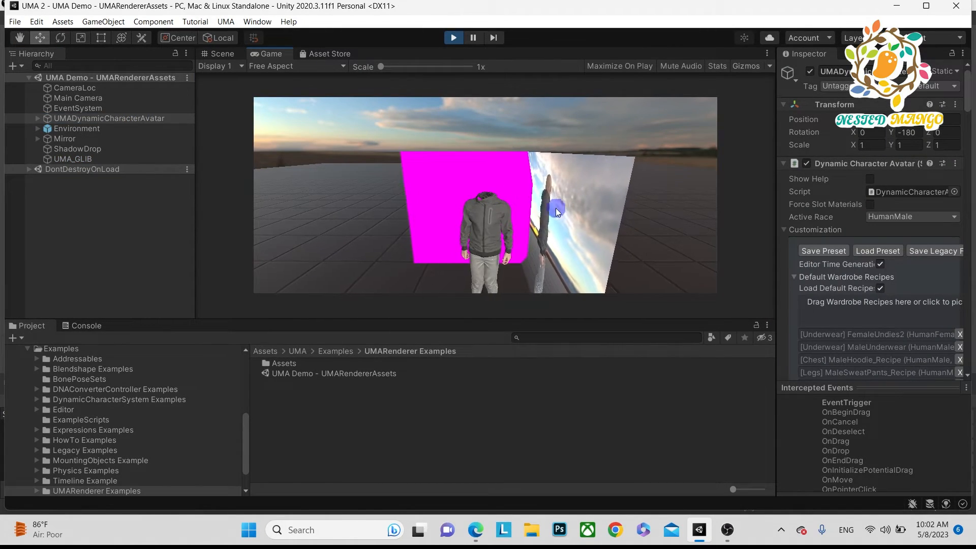
{"action": "left_click", "coordinate": [493, 37]}
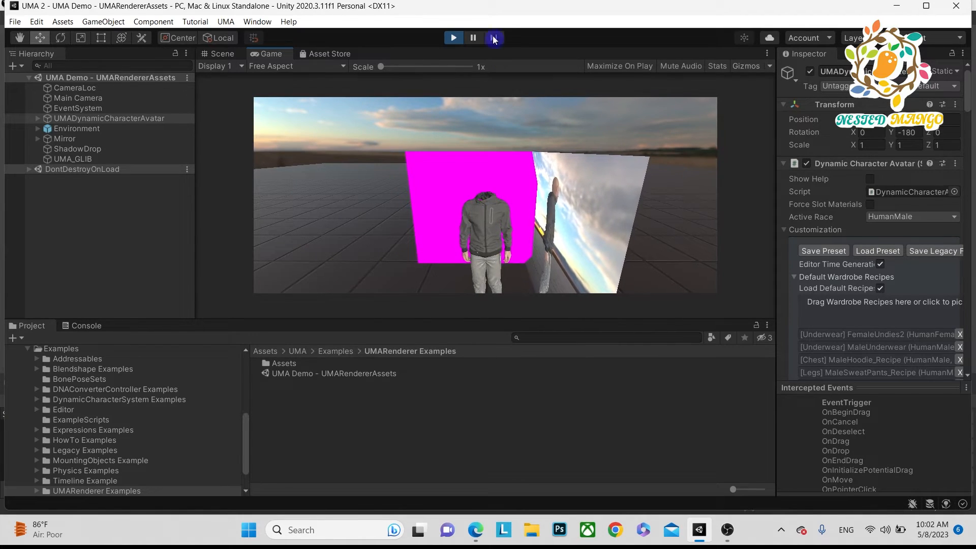
{"action": "double_click", "coordinate": [330, 383]}
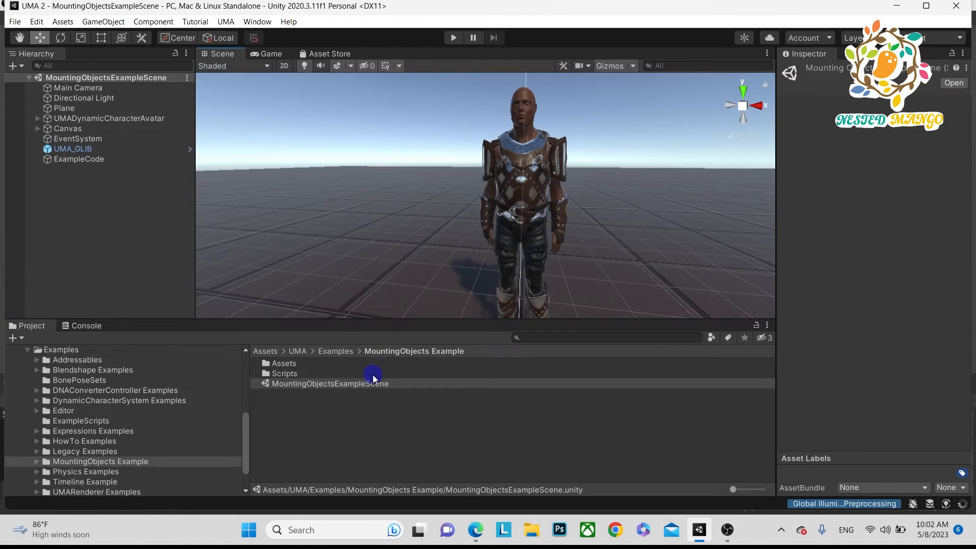
Step: View the Expression Clip Editor scene from Expressions Examples, then load the UMA DCS Demo - DNA Delegates scene
{"action": "left_click", "coordinate": [334, 351]}
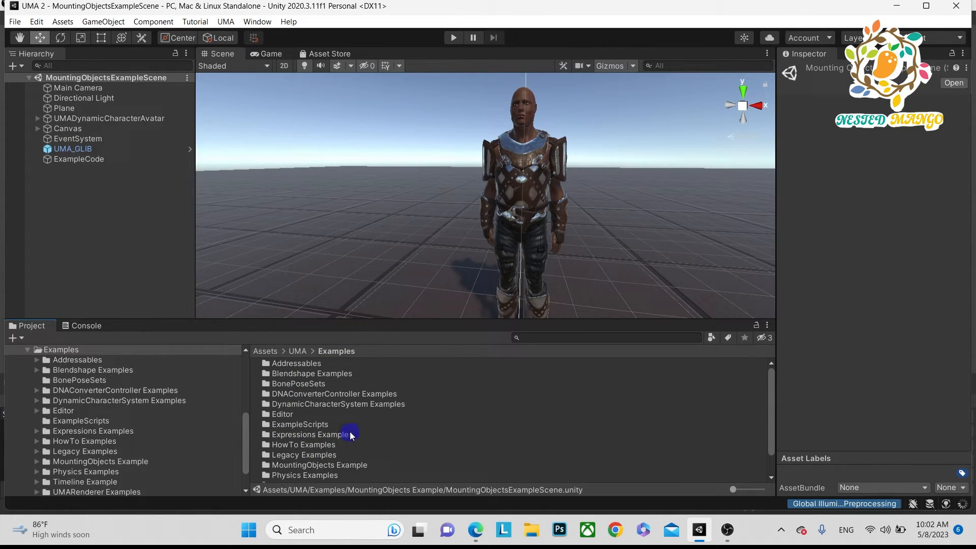
{"action": "double_click", "coordinate": [309, 434]}
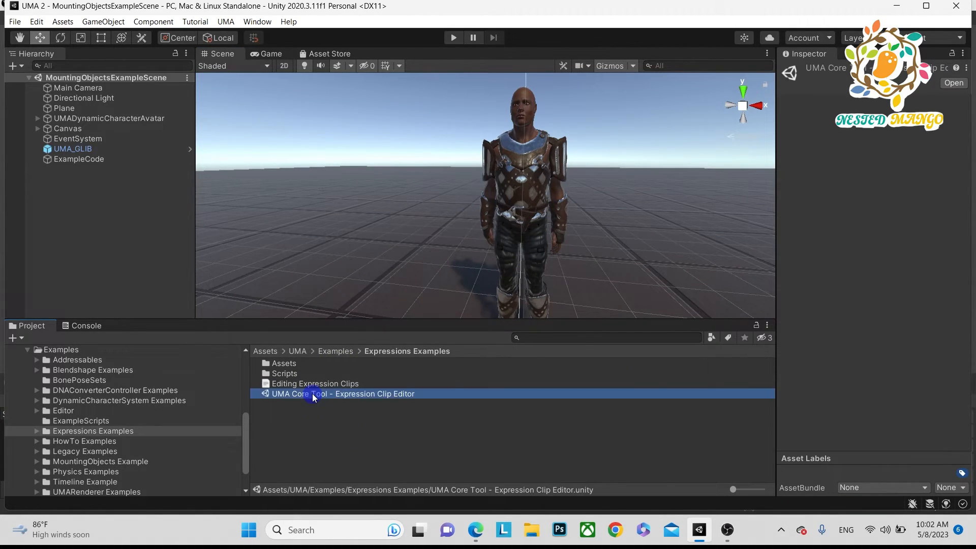
{"action": "double_click", "coordinate": [343, 393]}
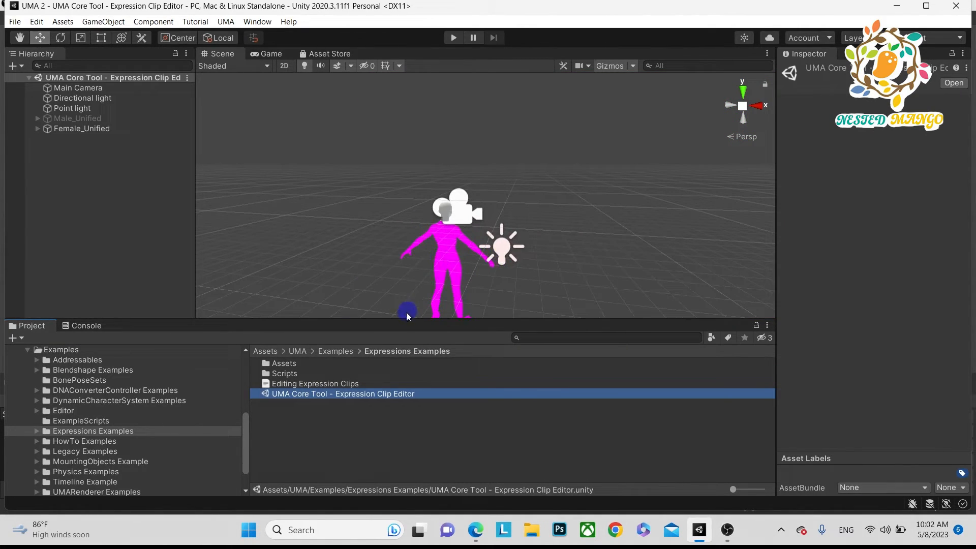
{"action": "left_click", "coordinate": [335, 351]}
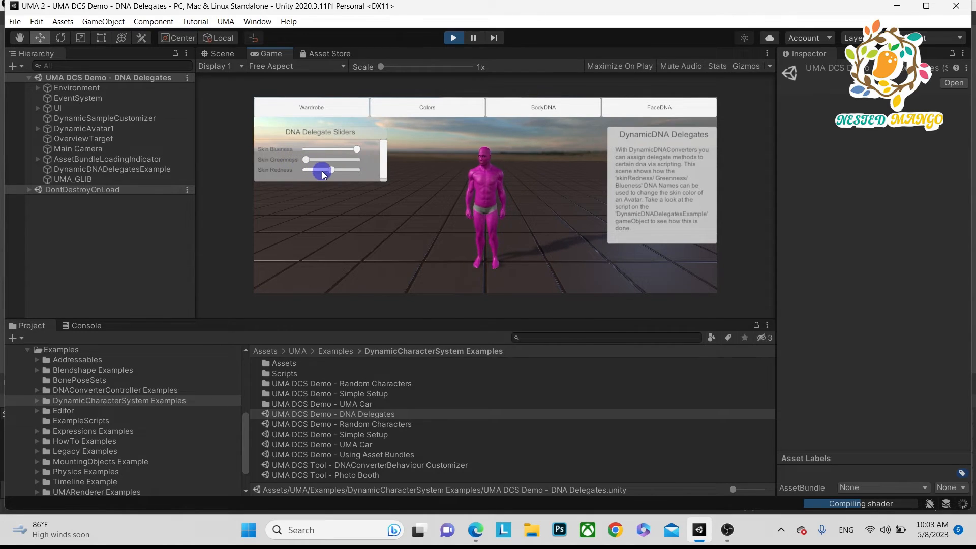
Step: Turn the avatar's skin red with the Skin Redness slider and browse its Colors and BodyDNA sliders
{"action": "left_click", "coordinate": [426, 107]}
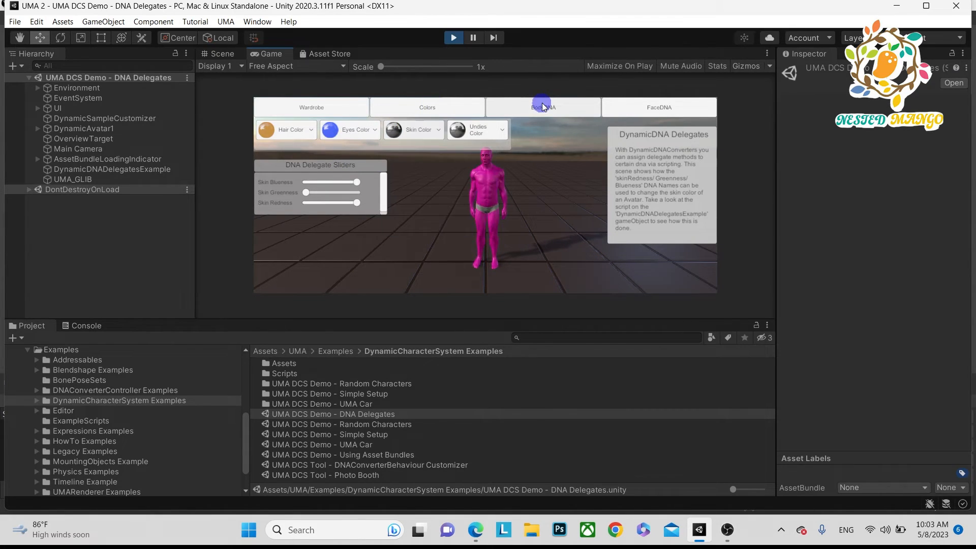
{"action": "left_click", "coordinate": [542, 107]}
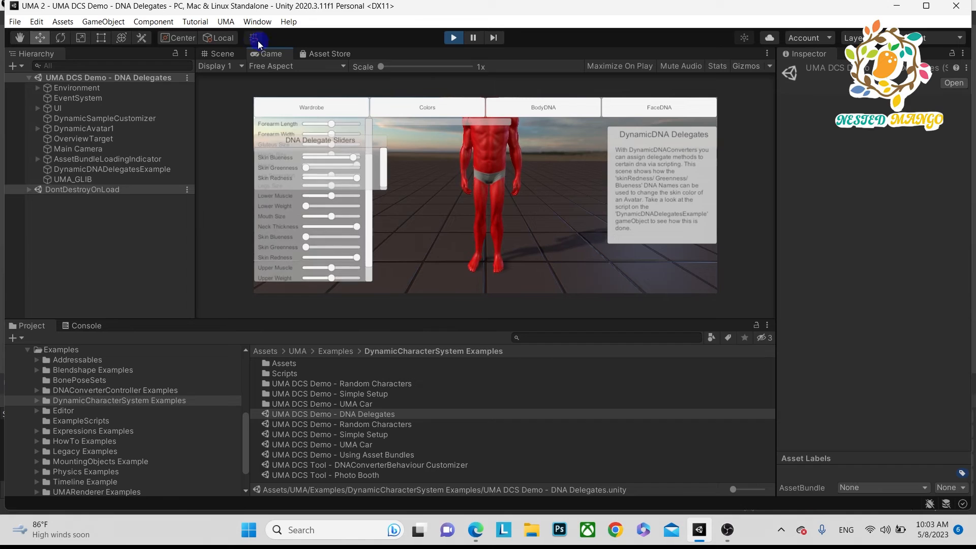
{"action": "left_click", "coordinate": [221, 54]}
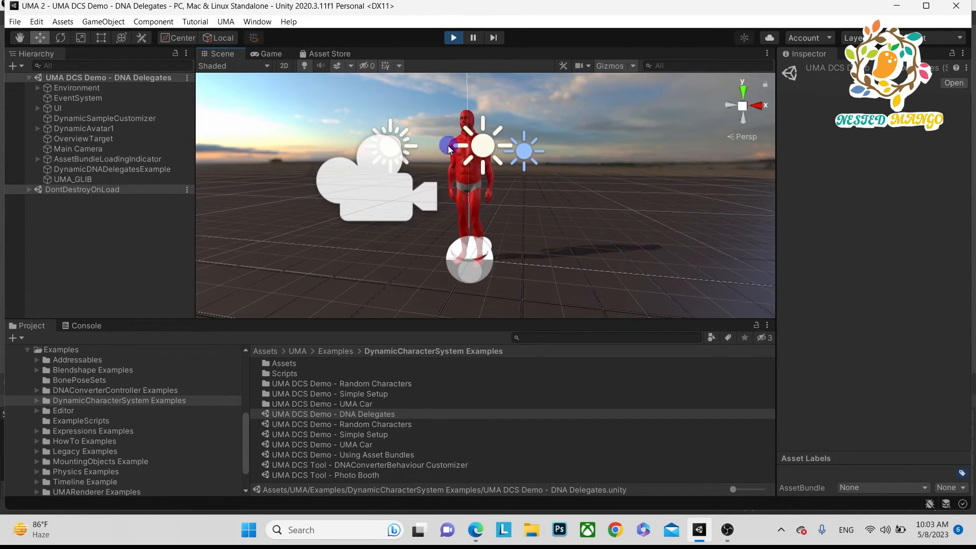
{"action": "left_click", "coordinate": [453, 38]}
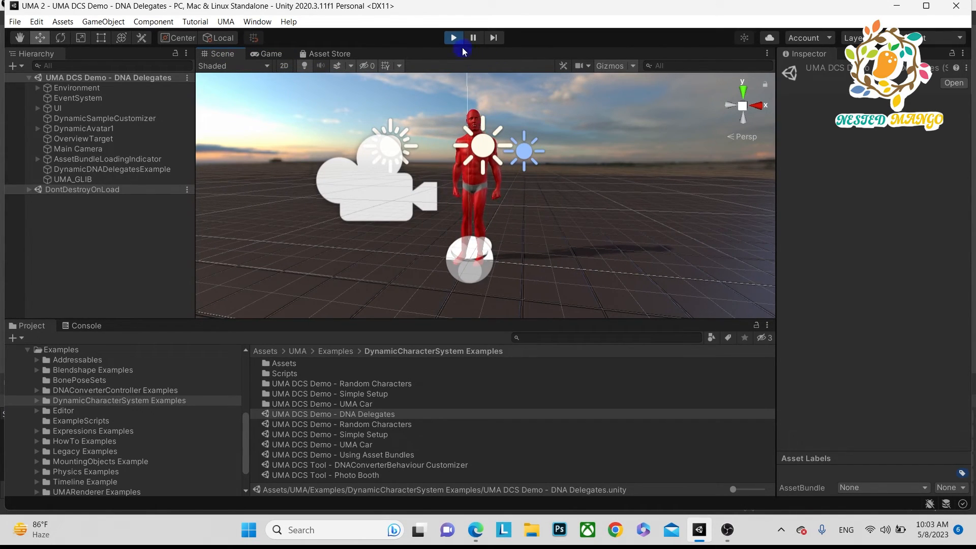
Step: Exit Play mode and show the UMA Examples folder contents again in the Project tree
{"action": "right_click", "coordinate": [74, 370]}
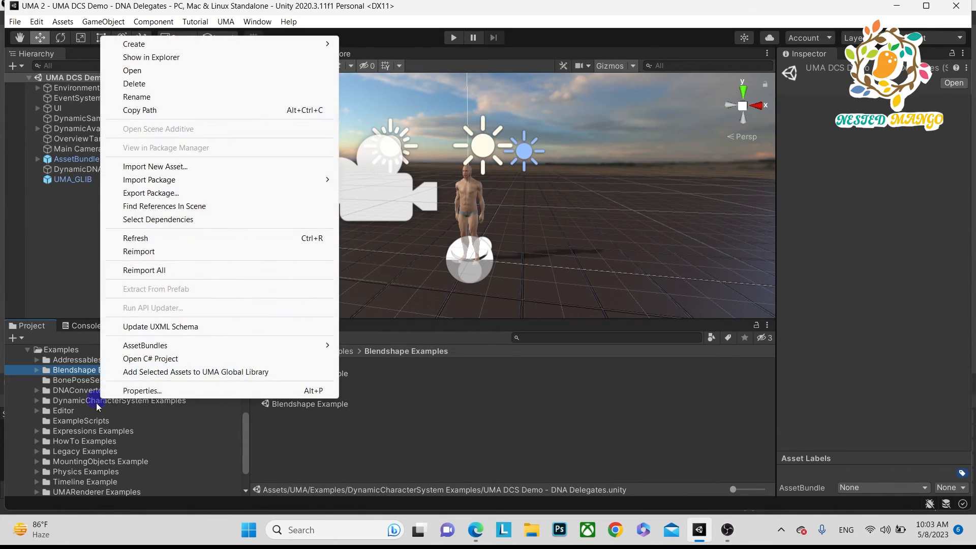
{"action": "left_click", "coordinate": [80, 386]}
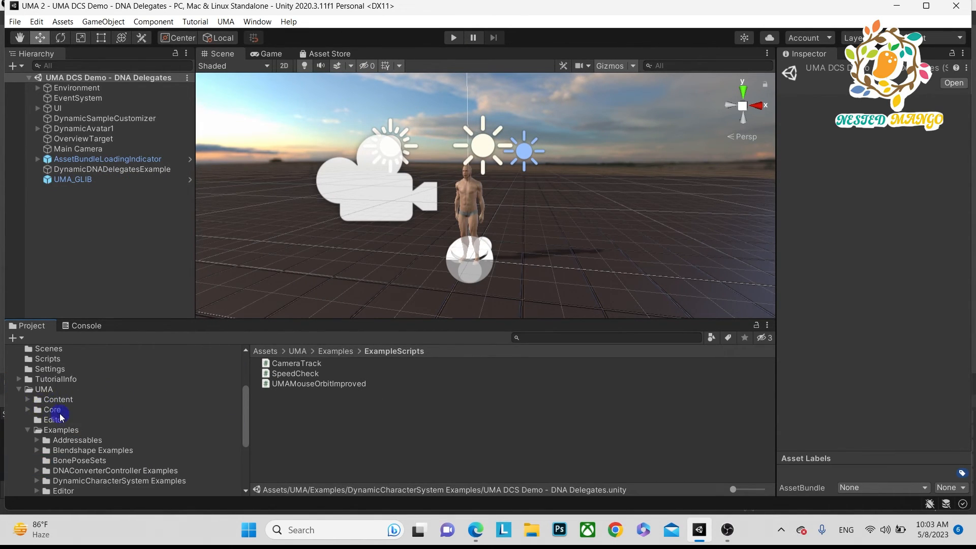
{"action": "left_click", "coordinate": [61, 429]}
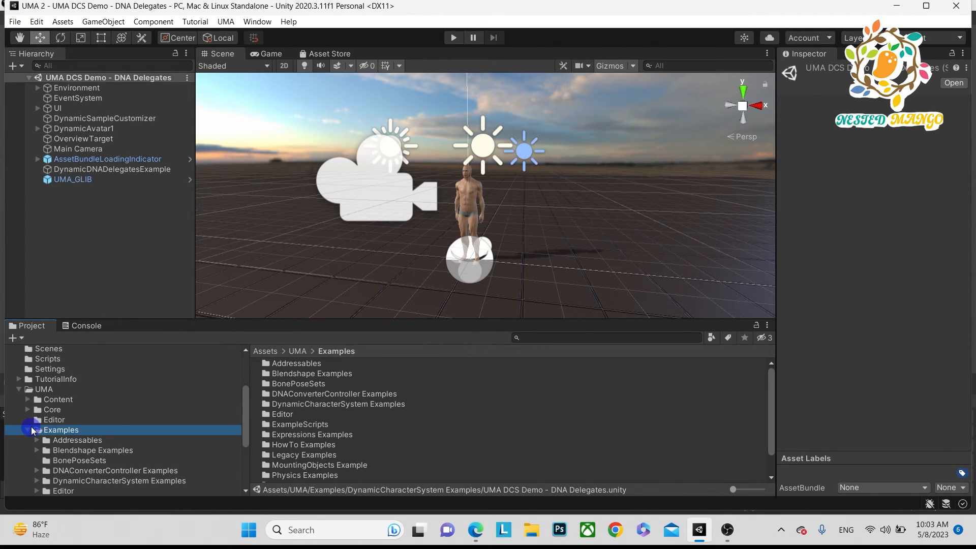